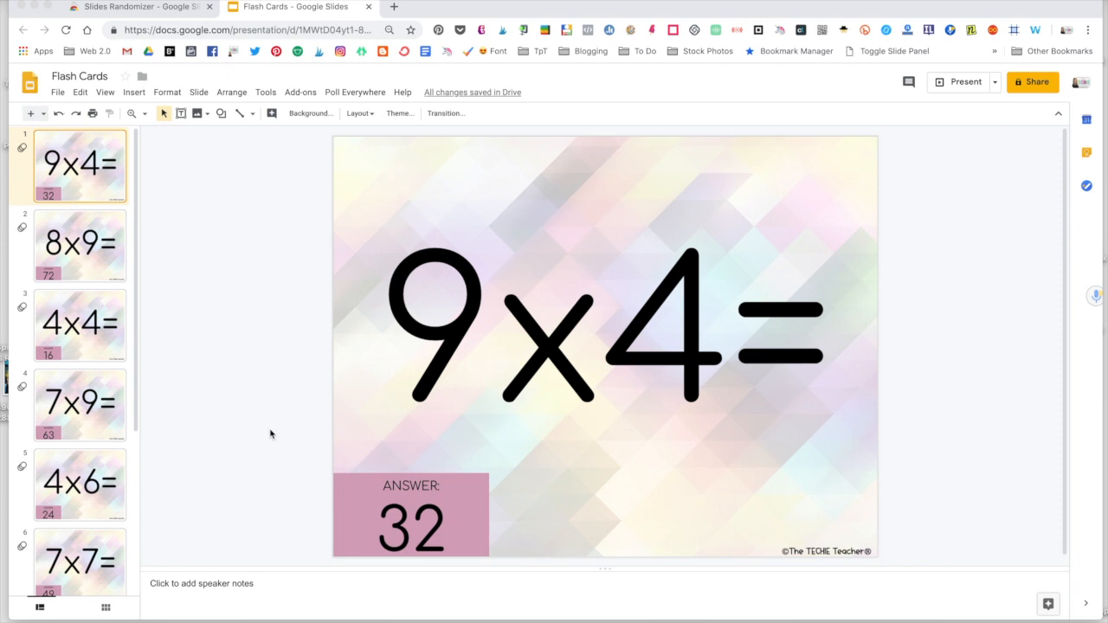
pyautogui.moveTo(84, 407)
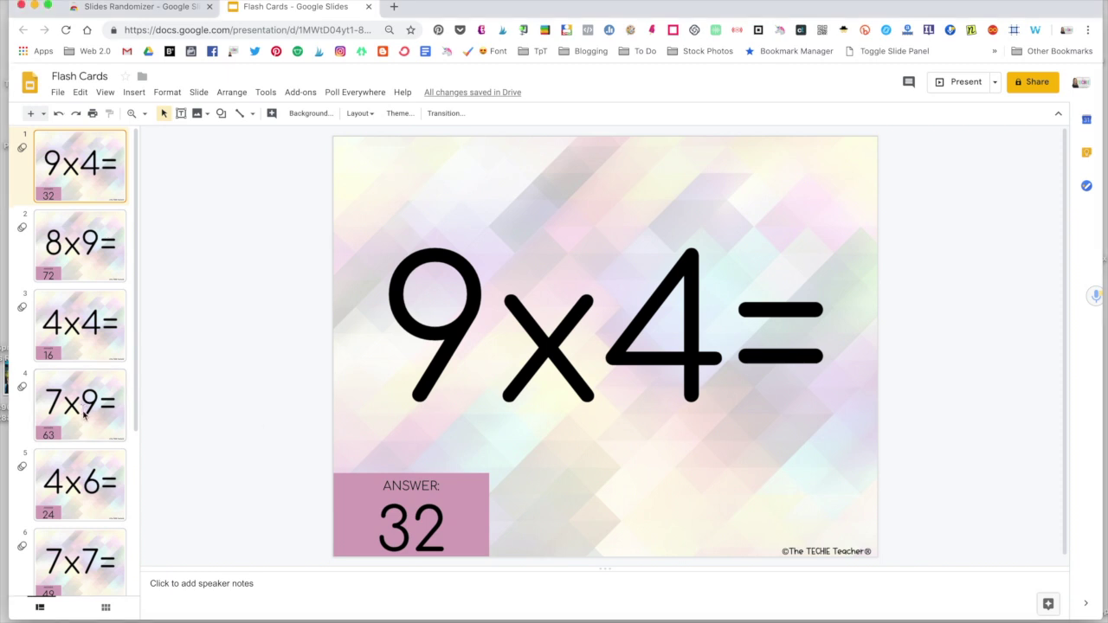
# Step: Move the 7x9= card to second place in the deck, right after 9x4
pyautogui.click(80, 406)
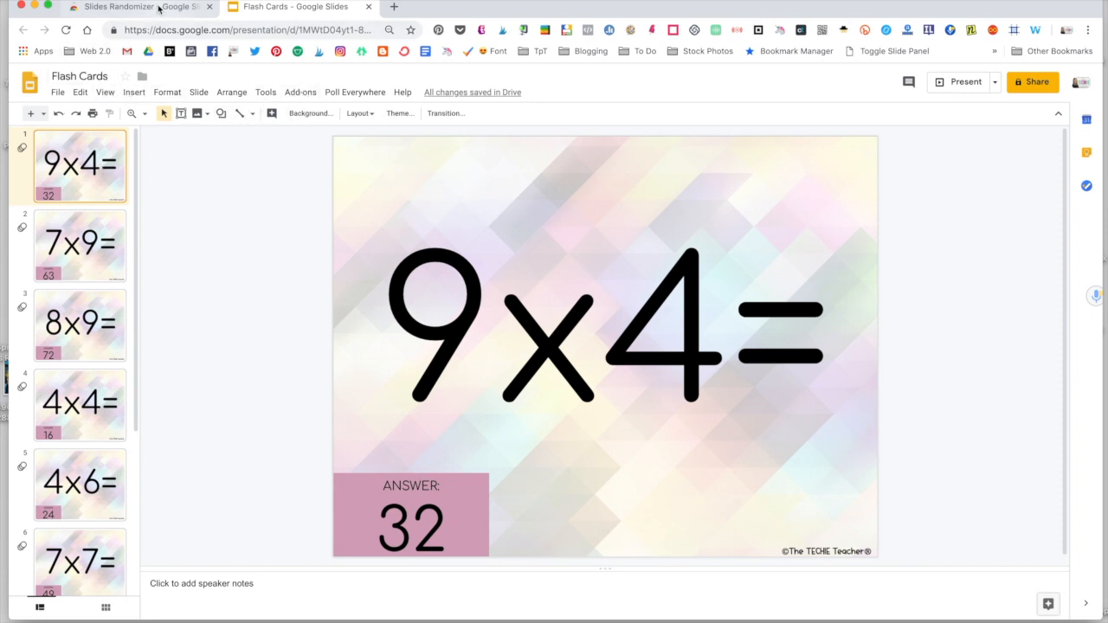
# Step: View the Chrome Web Store listing for the installed Slides Randomizer add-on
pyautogui.click(117, 7)
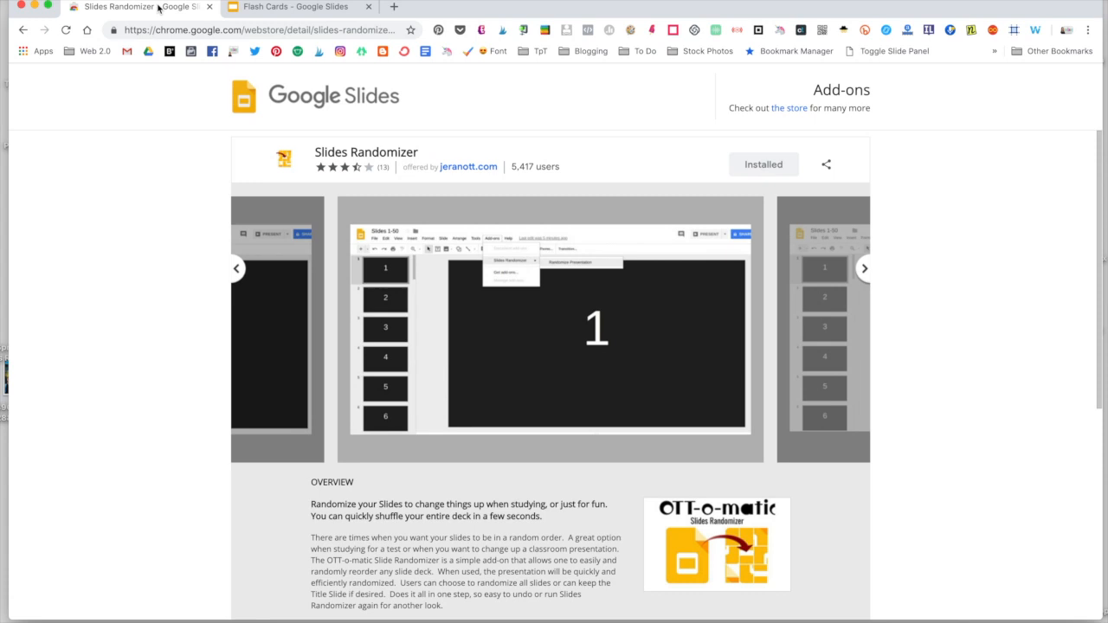
pyautogui.moveTo(814, 209)
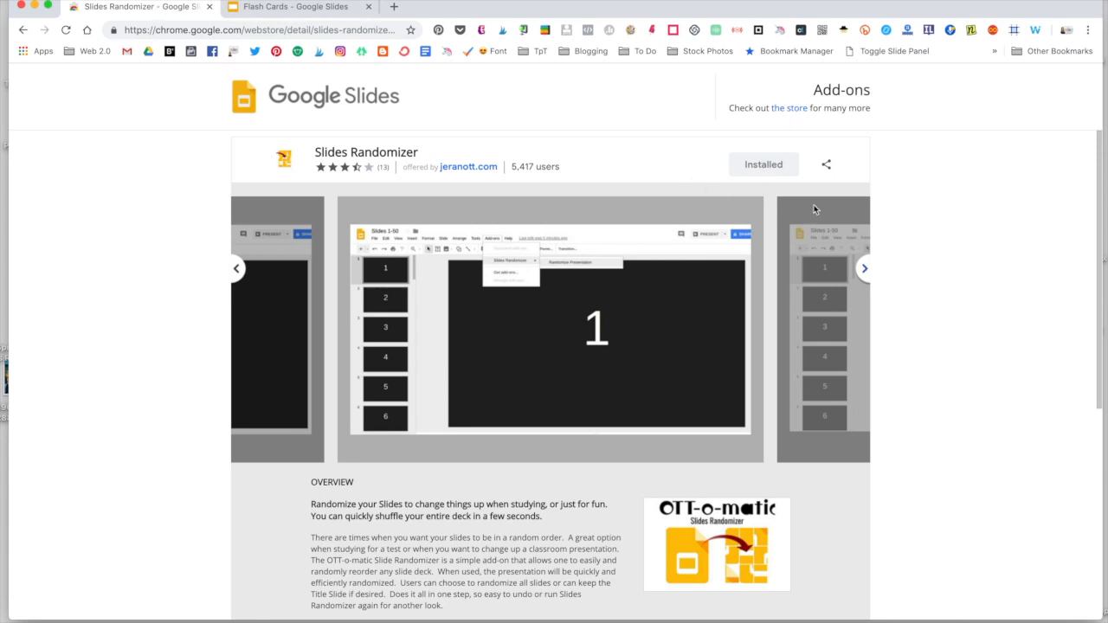
pyautogui.moveTo(816, 181)
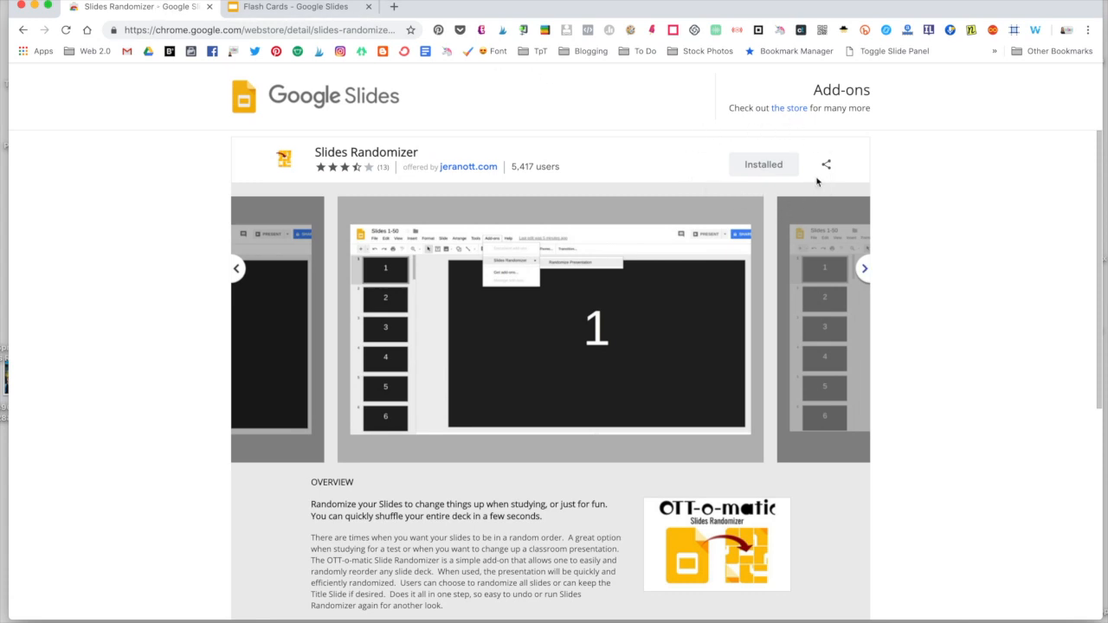
pyautogui.moveTo(797, 181)
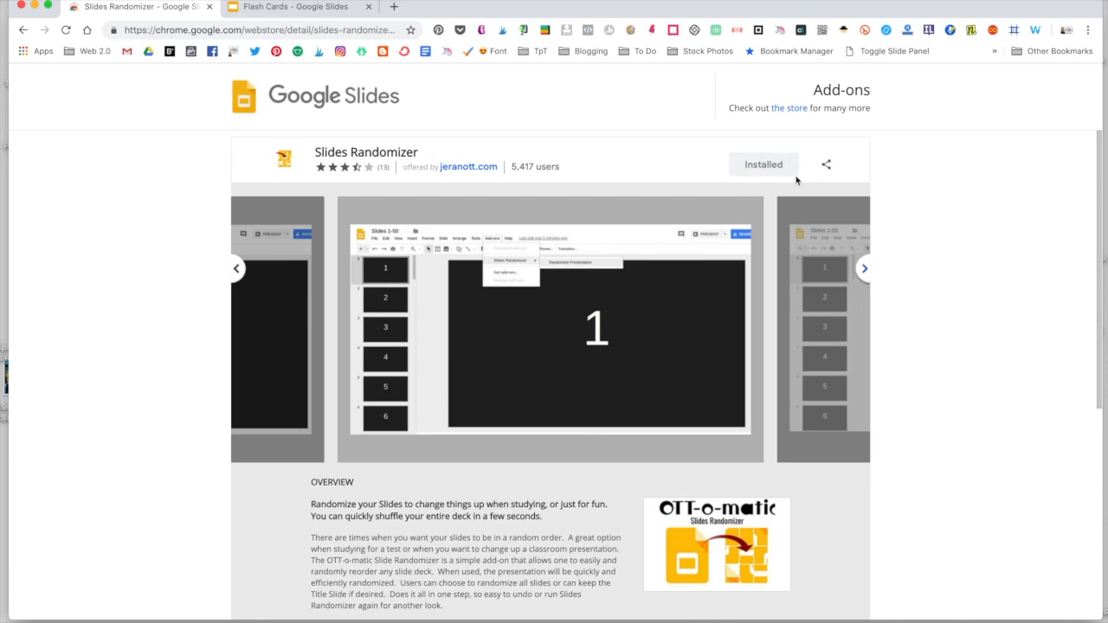
# Step: Run Slides Randomizer's Randomize Presentation on the Flash Cards deck
pyautogui.click(299, 6)
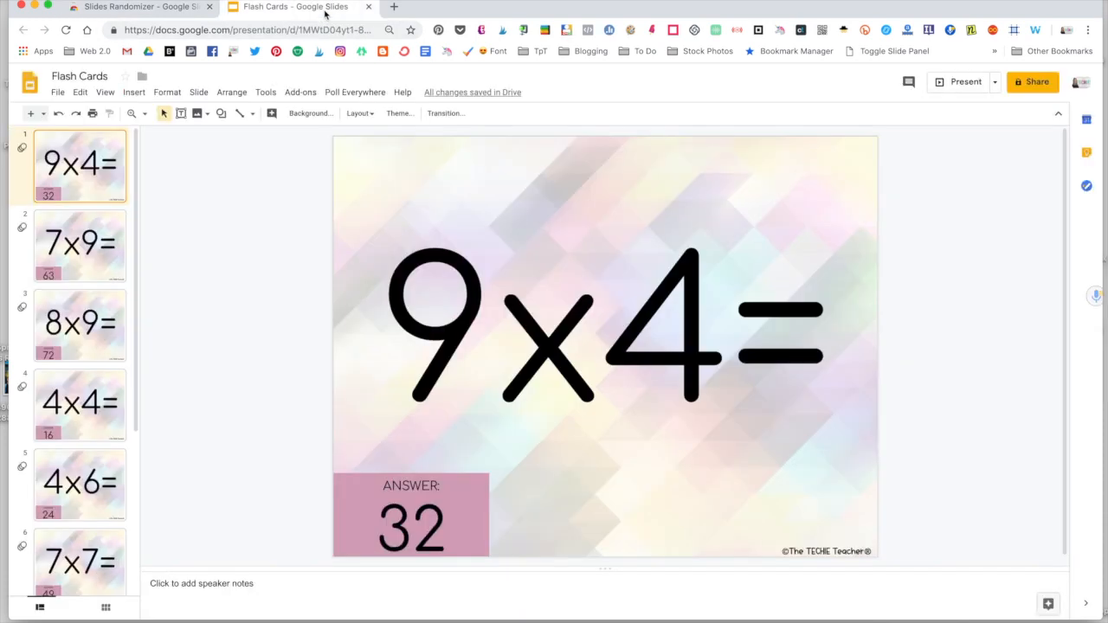
pyautogui.moveTo(271, 177)
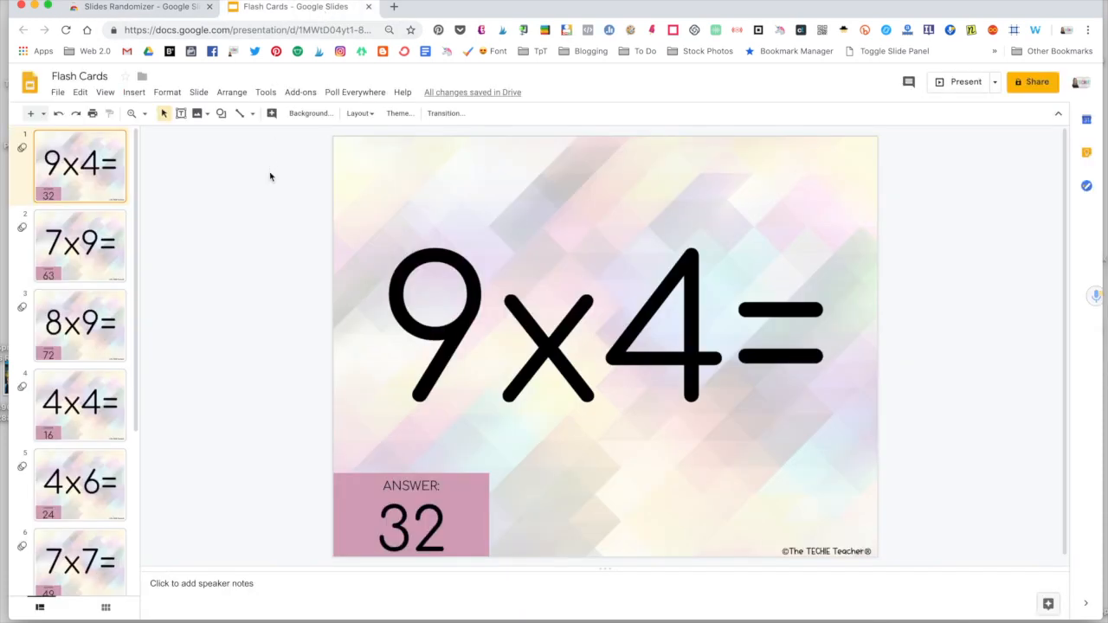
pyautogui.click(301, 92)
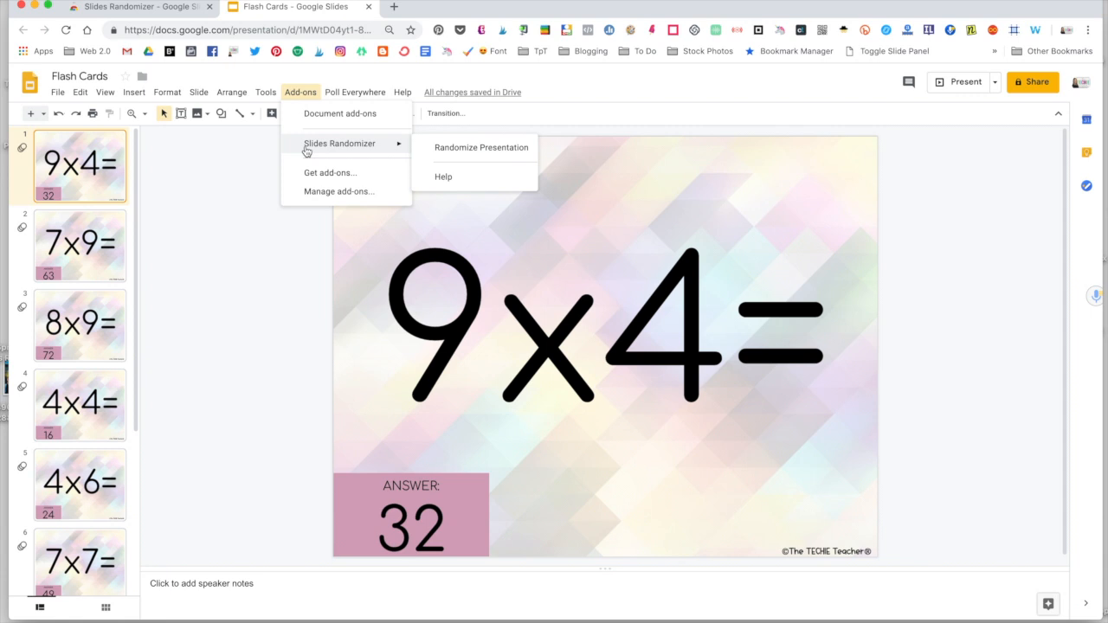
pyautogui.moveTo(432, 154)
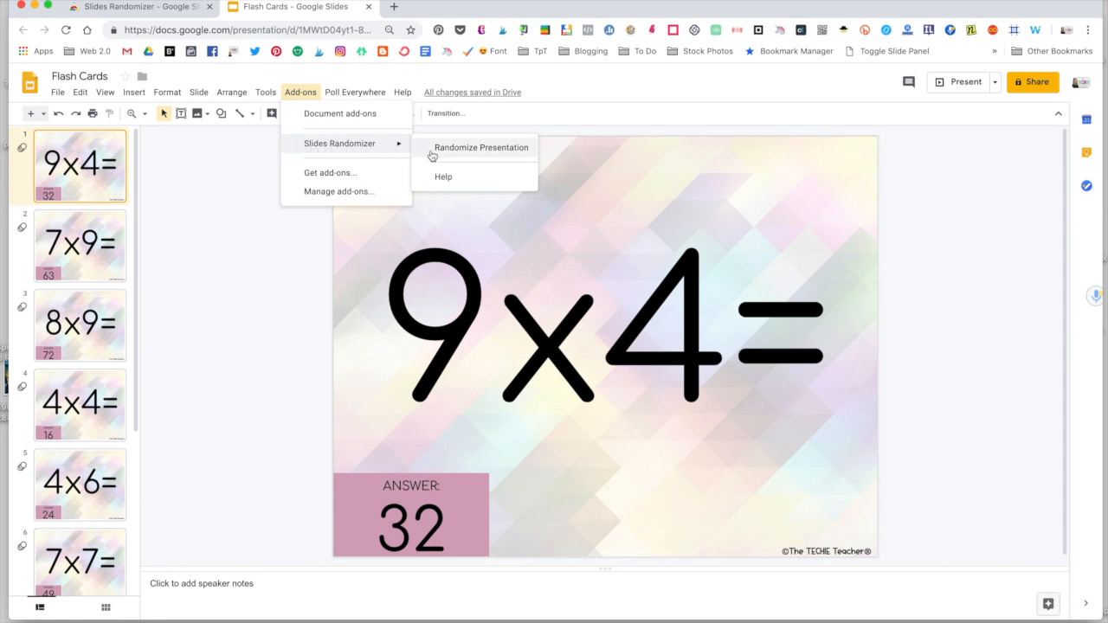
pyautogui.click(482, 147)
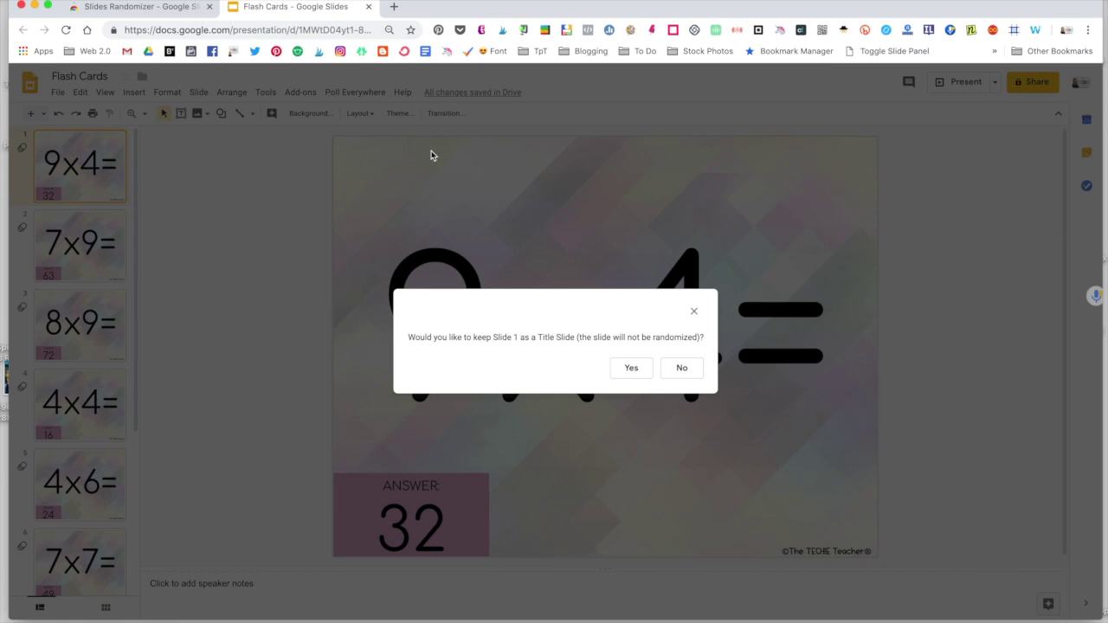
pyautogui.moveTo(682, 368)
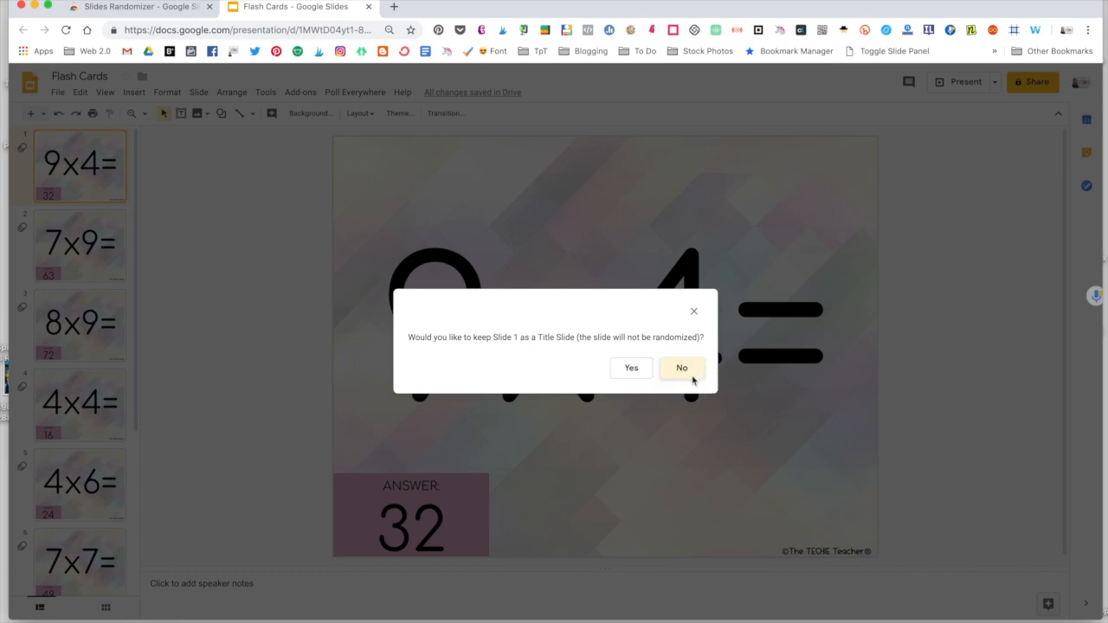
# Step: Decline keeping slide 1 fixed and confirm, shuffling the deck so 6x3 leads
pyautogui.click(682, 368)
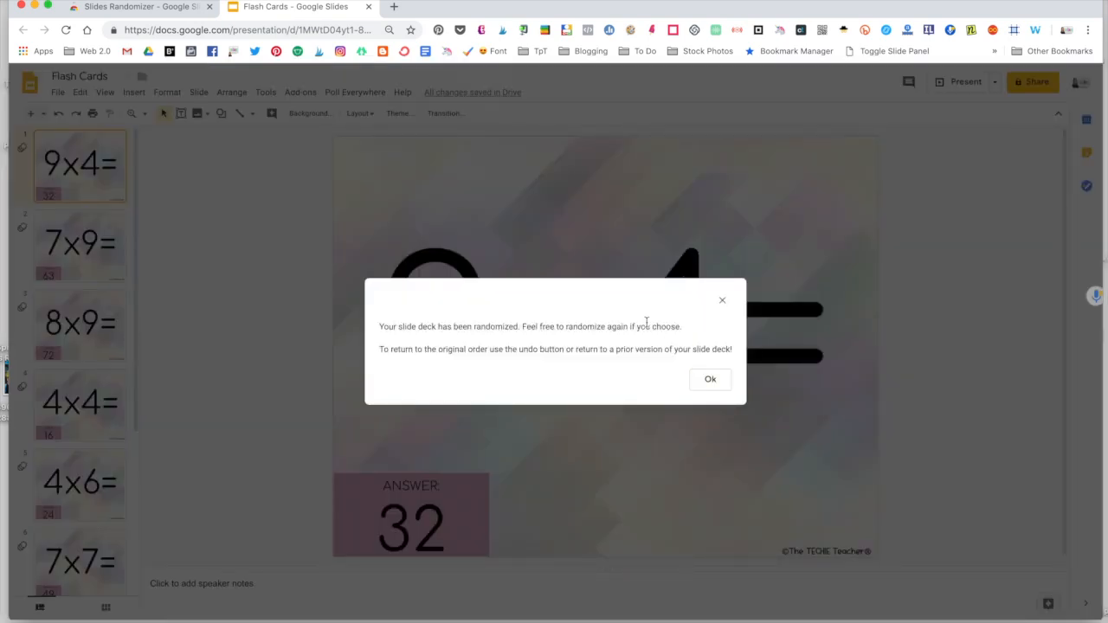
pyautogui.click(710, 379)
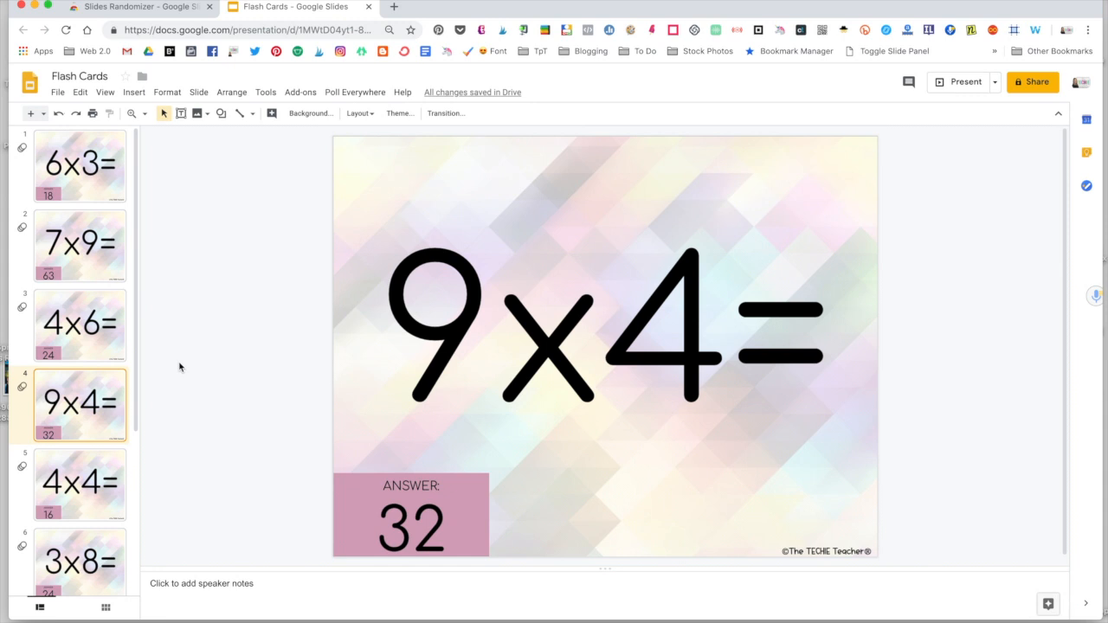
pyautogui.moveTo(95, 204)
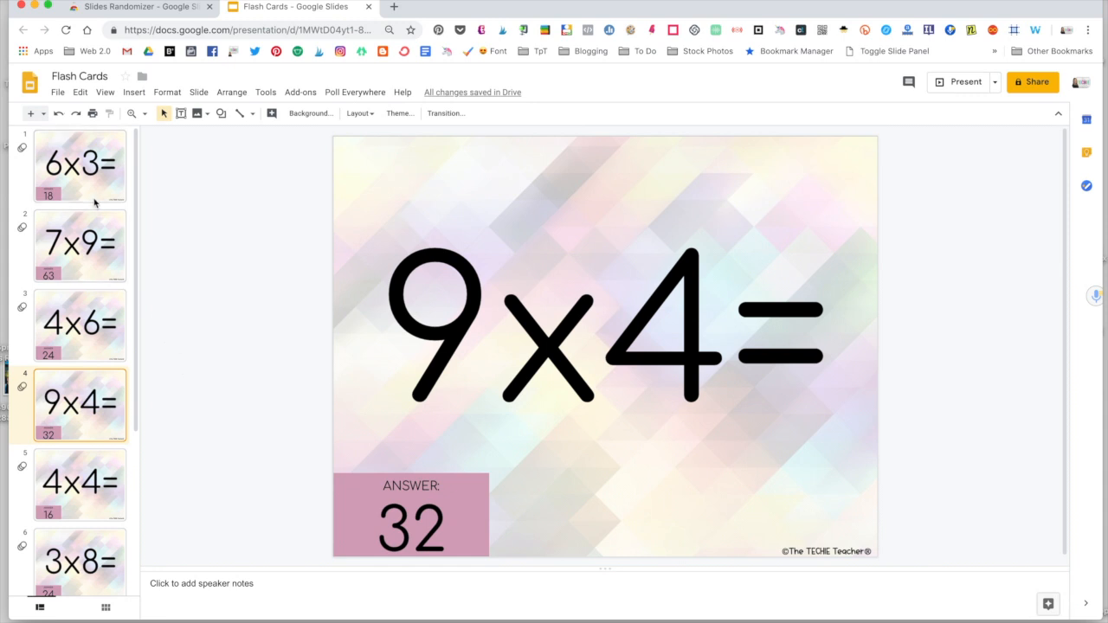
# Step: Show the leading 6x3= card and bring up the Add-ons menu again
pyautogui.click(79, 165)
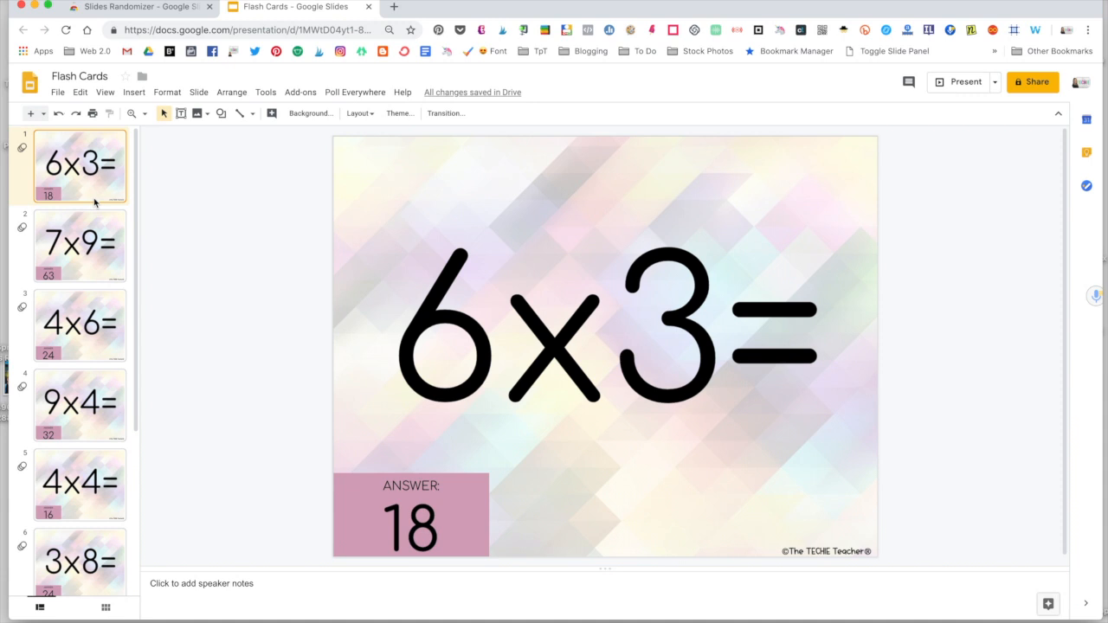
pyautogui.moveTo(1019, 100)
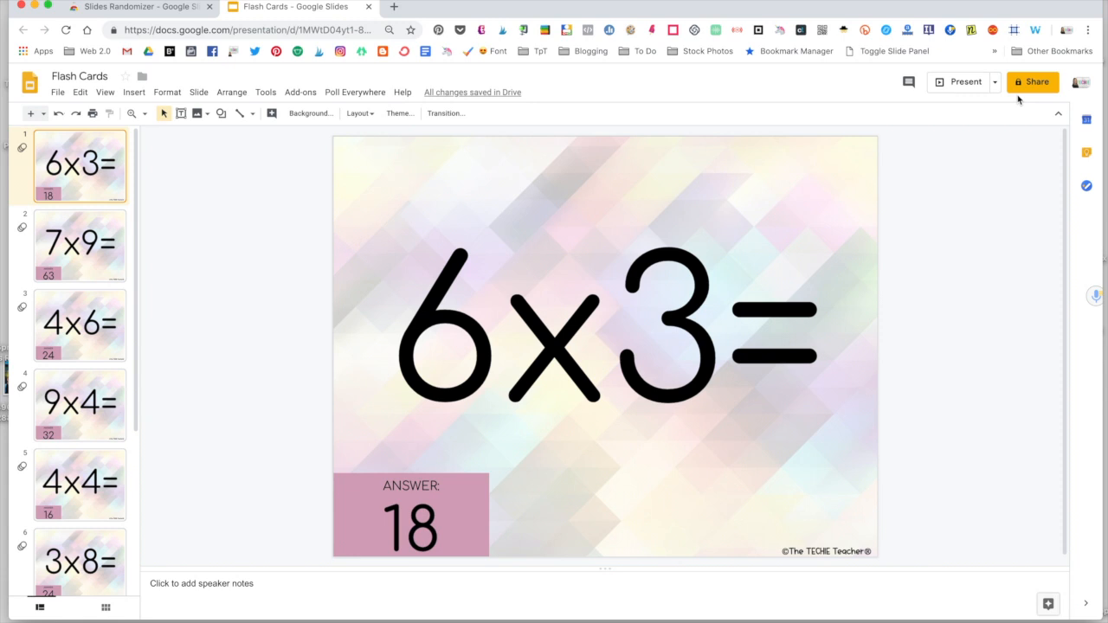
pyautogui.moveTo(300, 92)
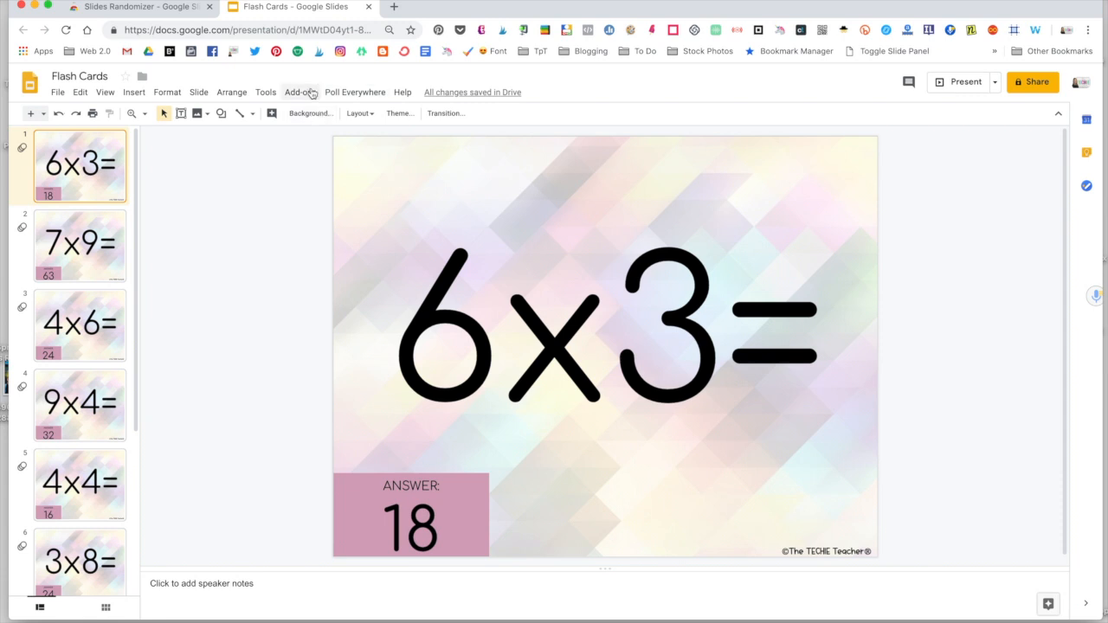
pyautogui.click(301, 91)
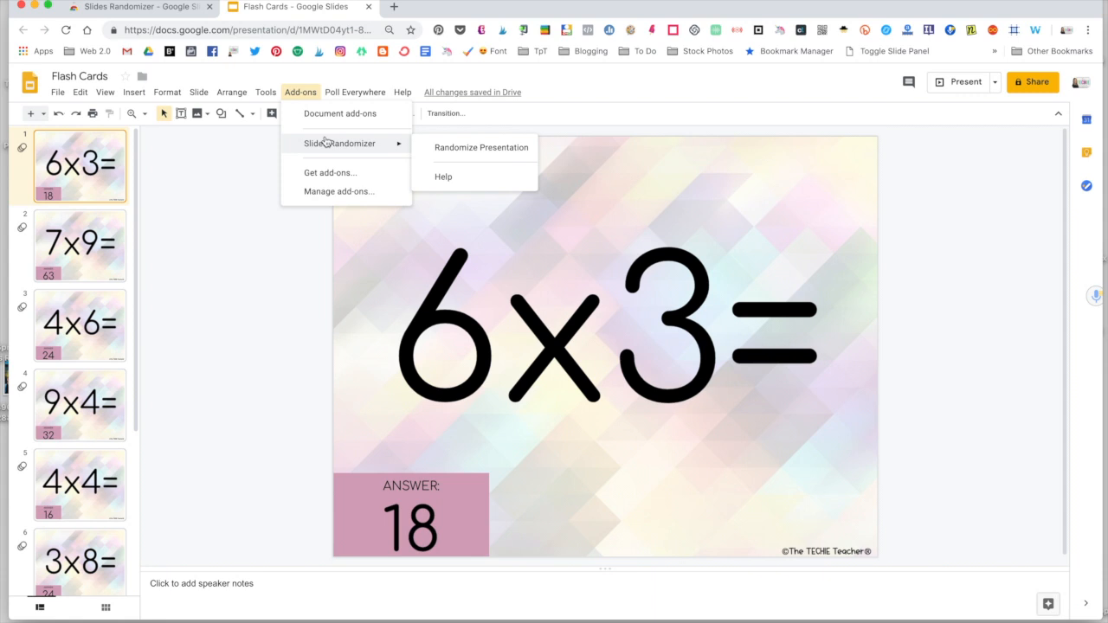
pyautogui.moveTo(223, 329)
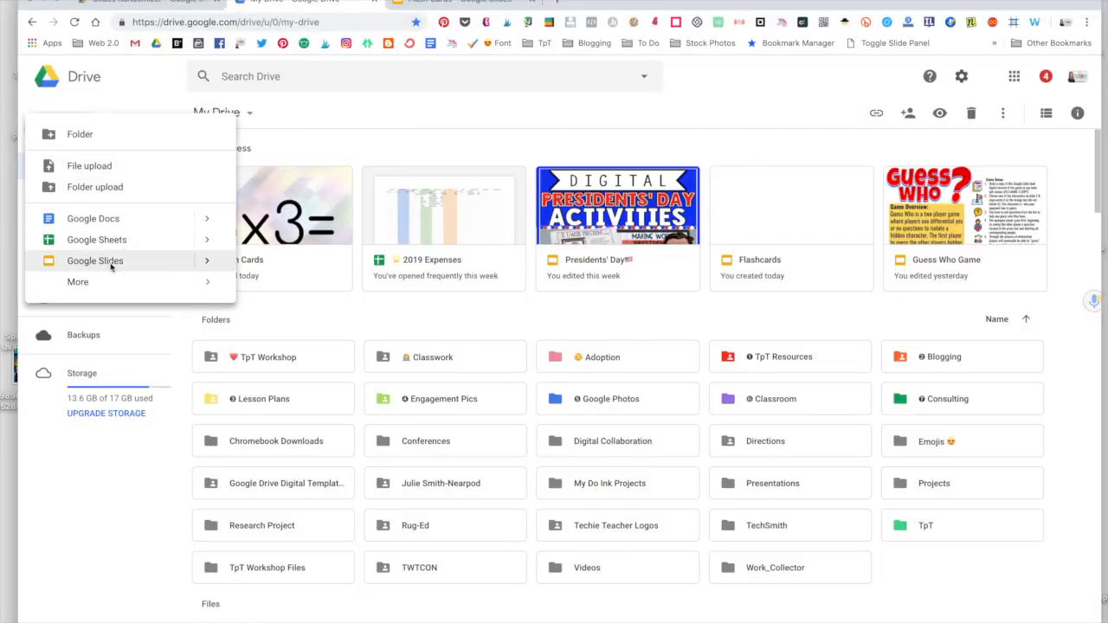
# Step: Create a blank, untitled Google Slides presentation from Google Drive
pyautogui.click(95, 261)
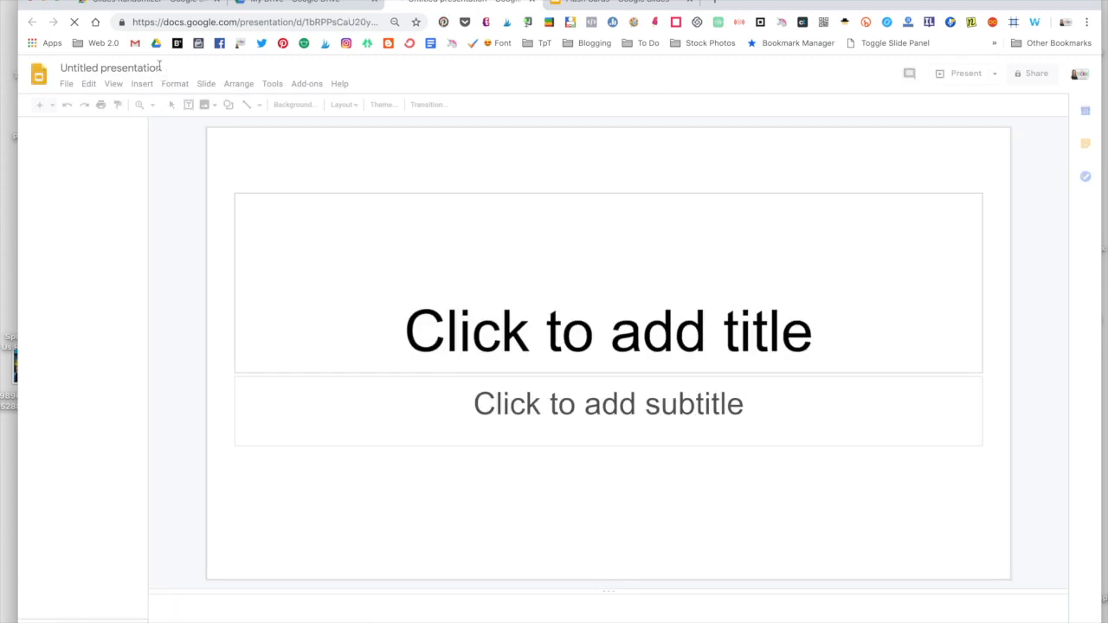
# Step: Title the presentation 'Addition Facts' and delete the title slide's placeholder boxes
pyautogui.click(382, 104)
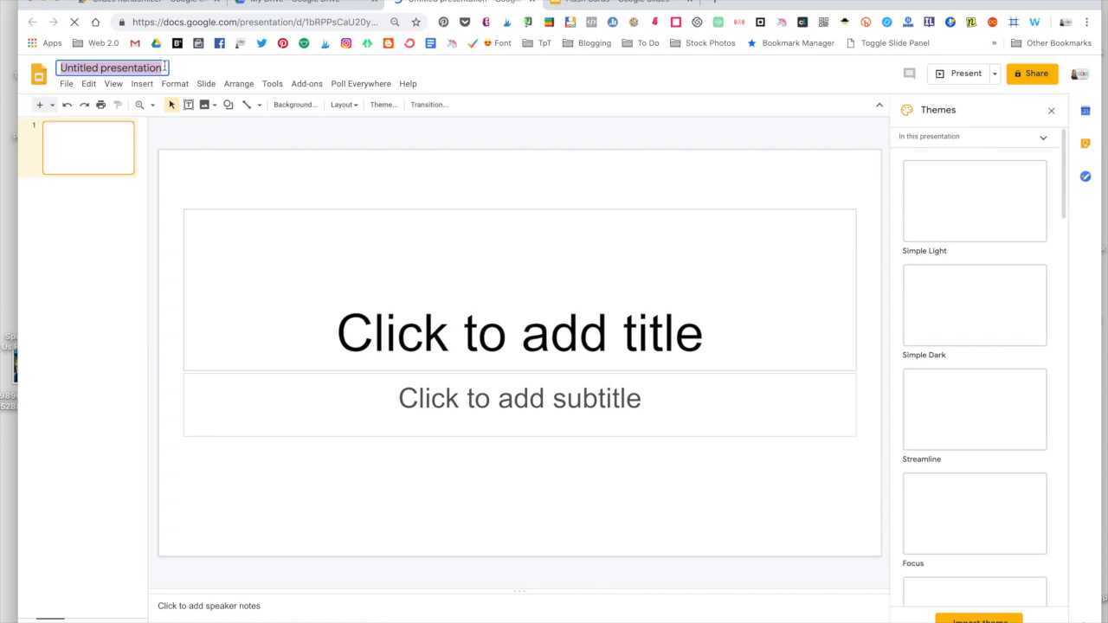
pyautogui.write('Addition Facts')
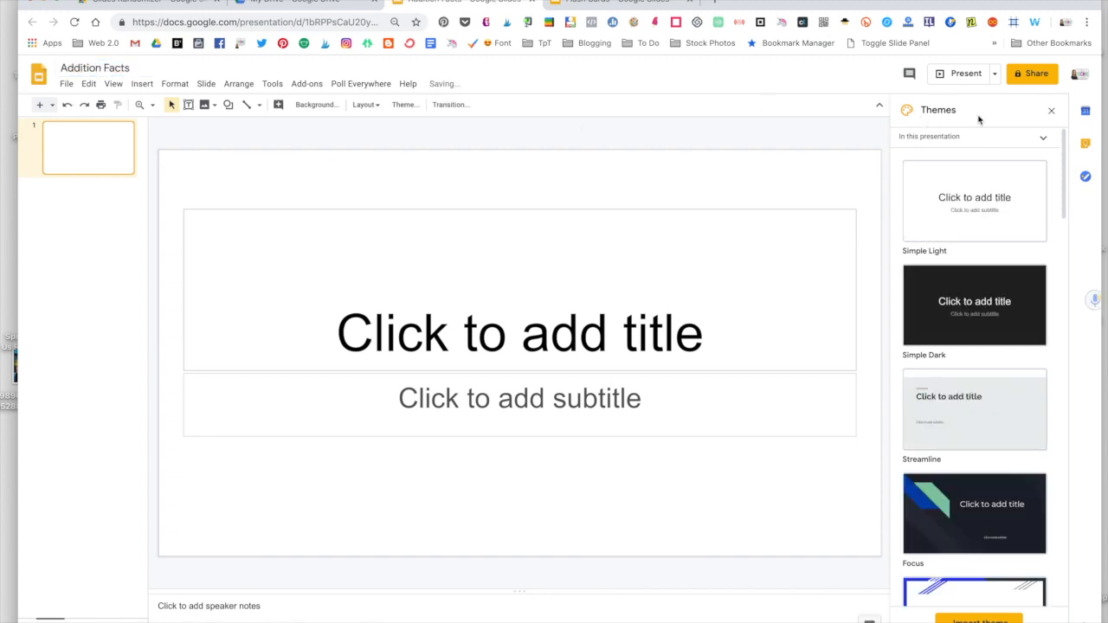
pyautogui.click(1052, 110)
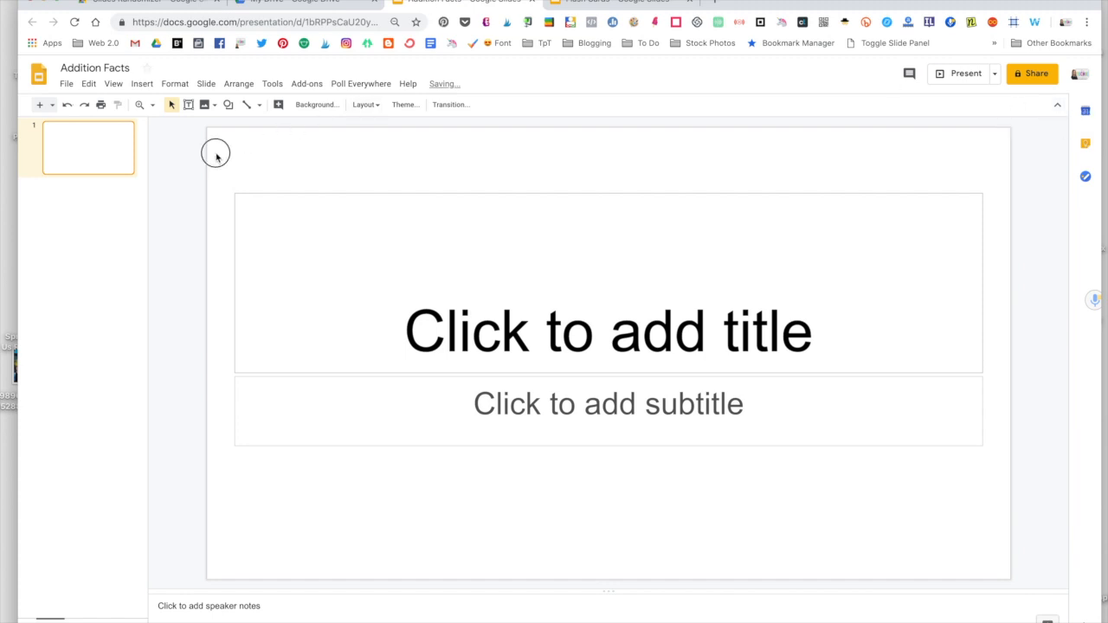
pyautogui.click(608, 332)
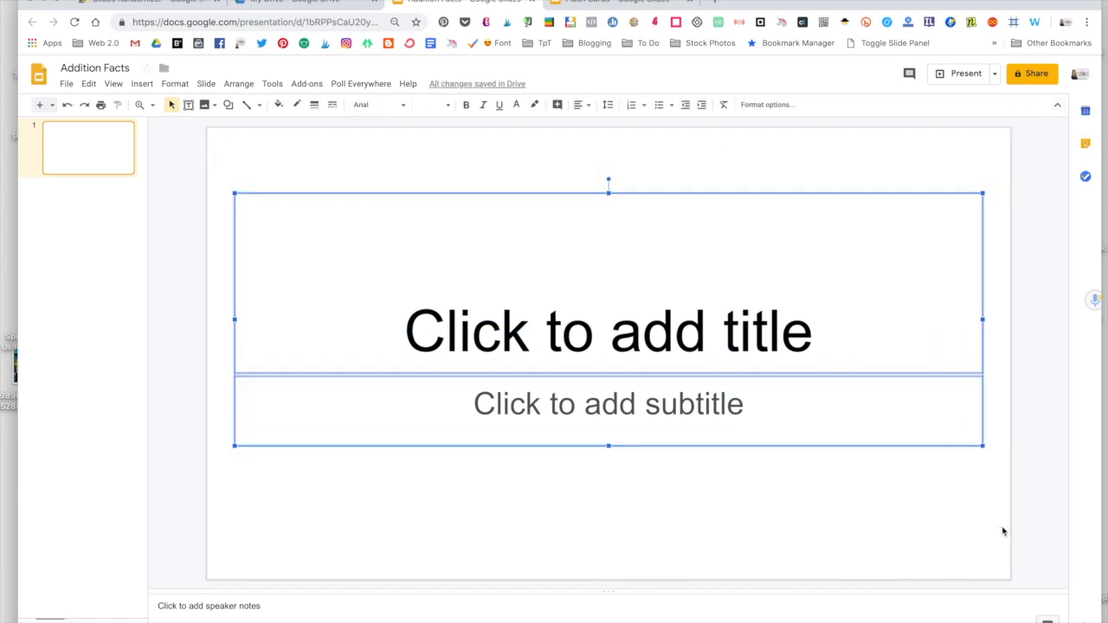
pyautogui.click(189, 104)
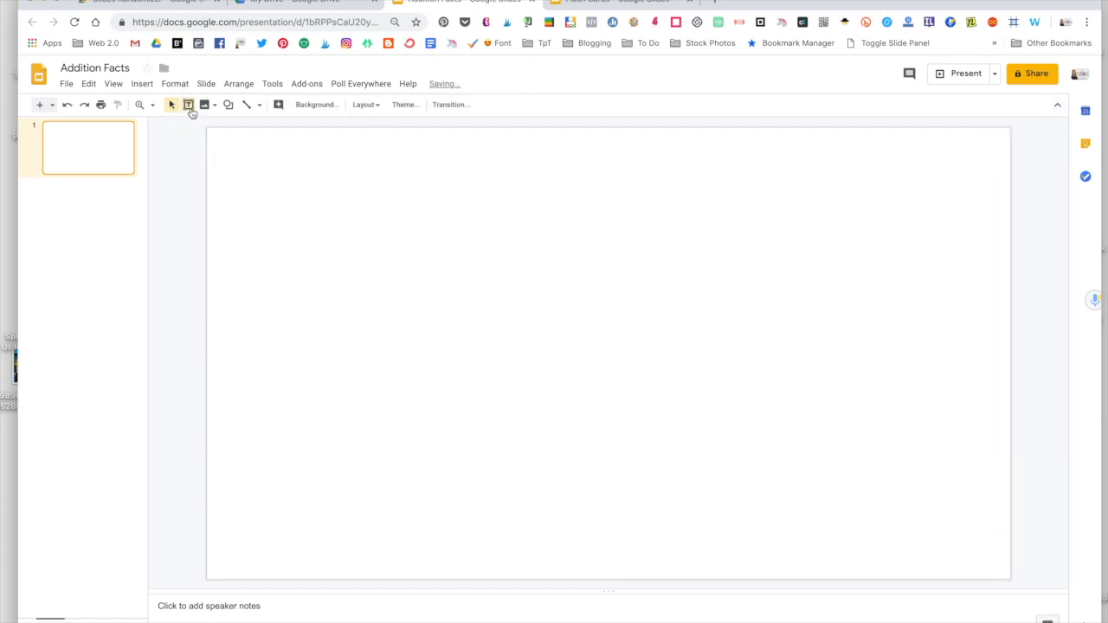
# Step: Add a wide text box reading '8+7=' in large Comfortaa text
pyautogui.moveTo(322, 231); pyautogui.dragTo(882, 444)
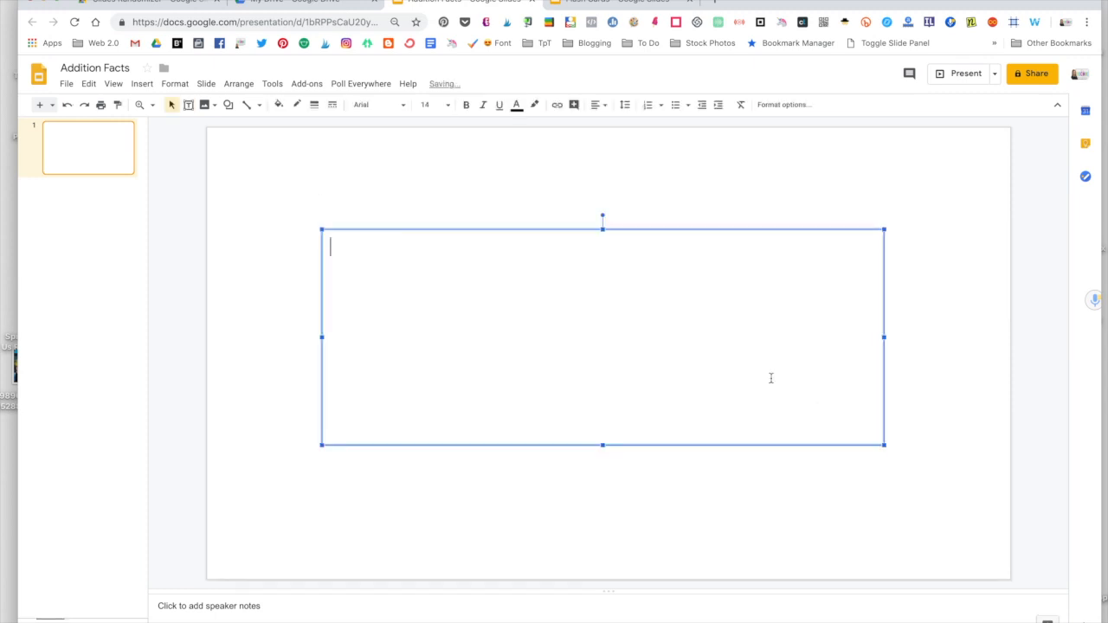
pyautogui.write('8+7')
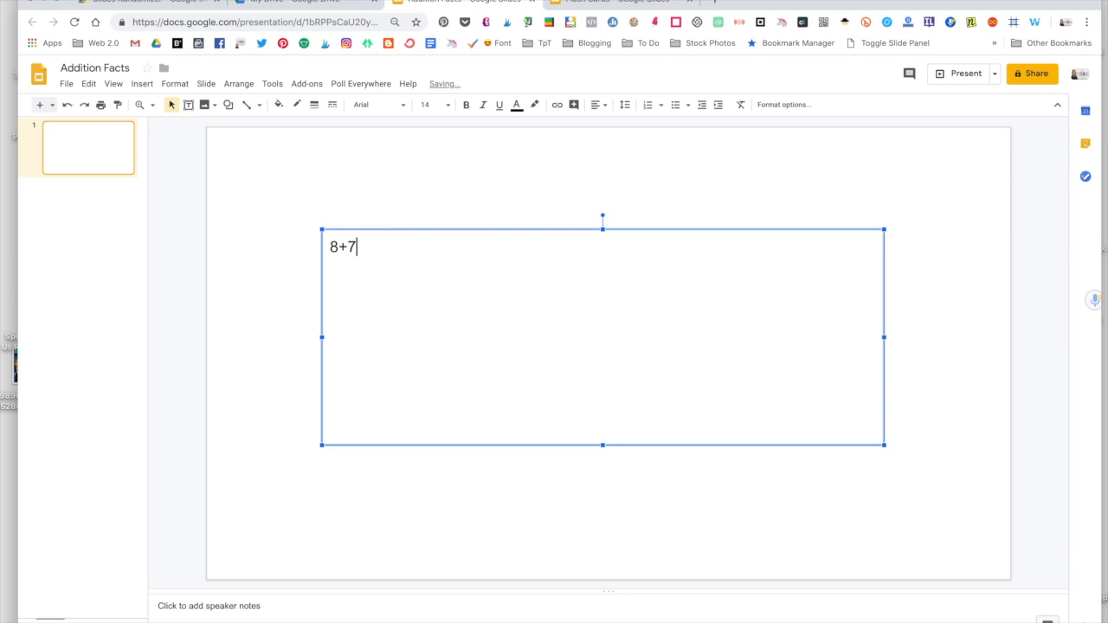
pyautogui.write('=')
pyautogui.click(435, 105)
pyautogui.write('200')
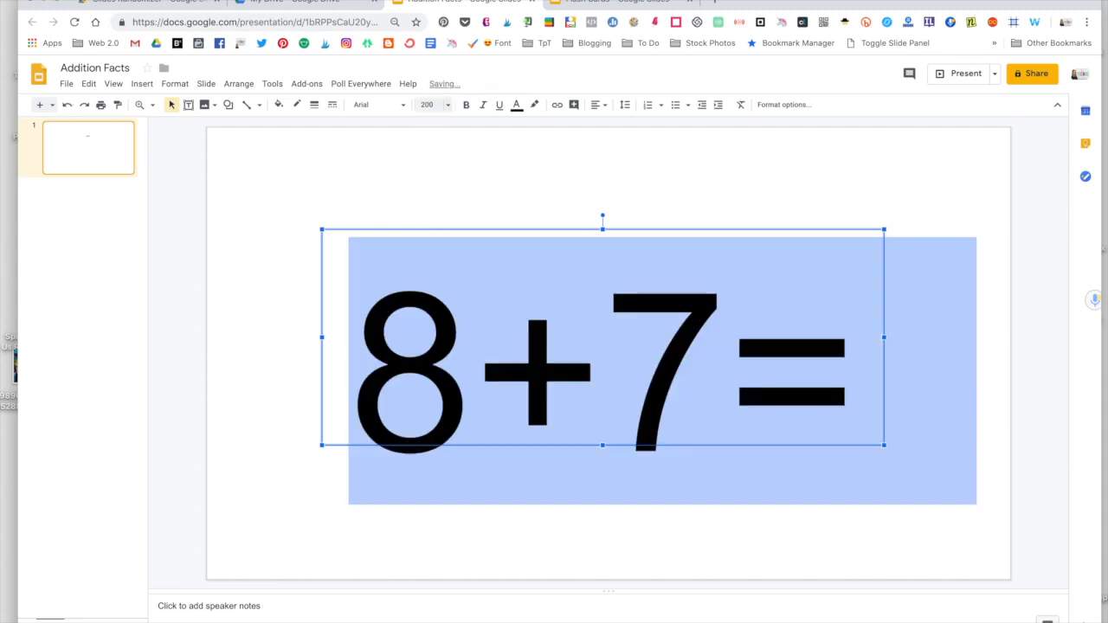
pyautogui.click(379, 104)
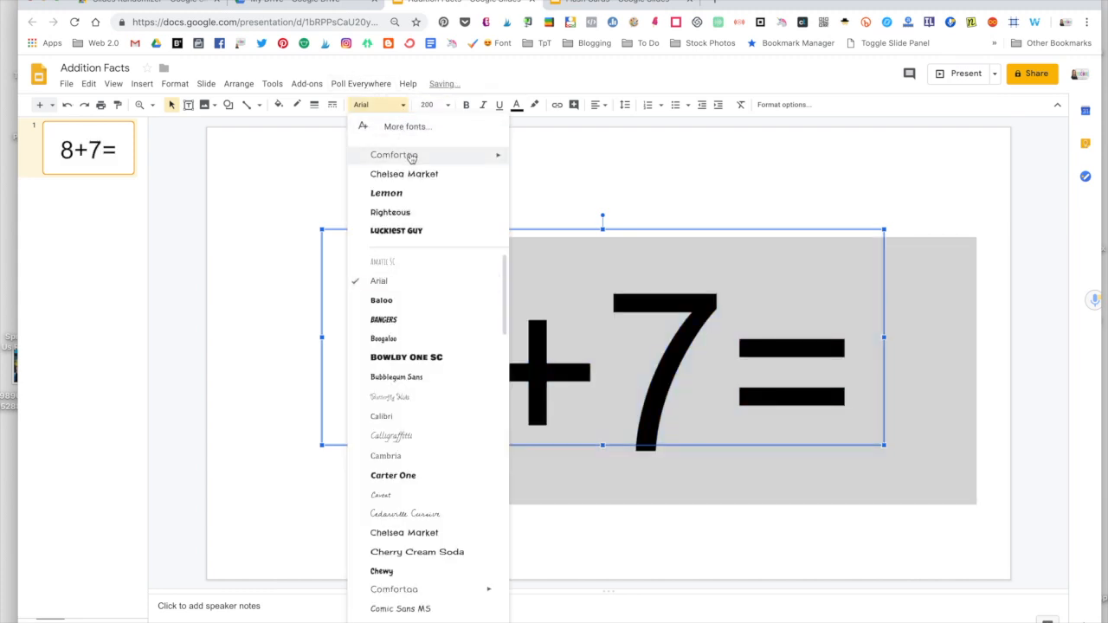
pyautogui.click(394, 155)
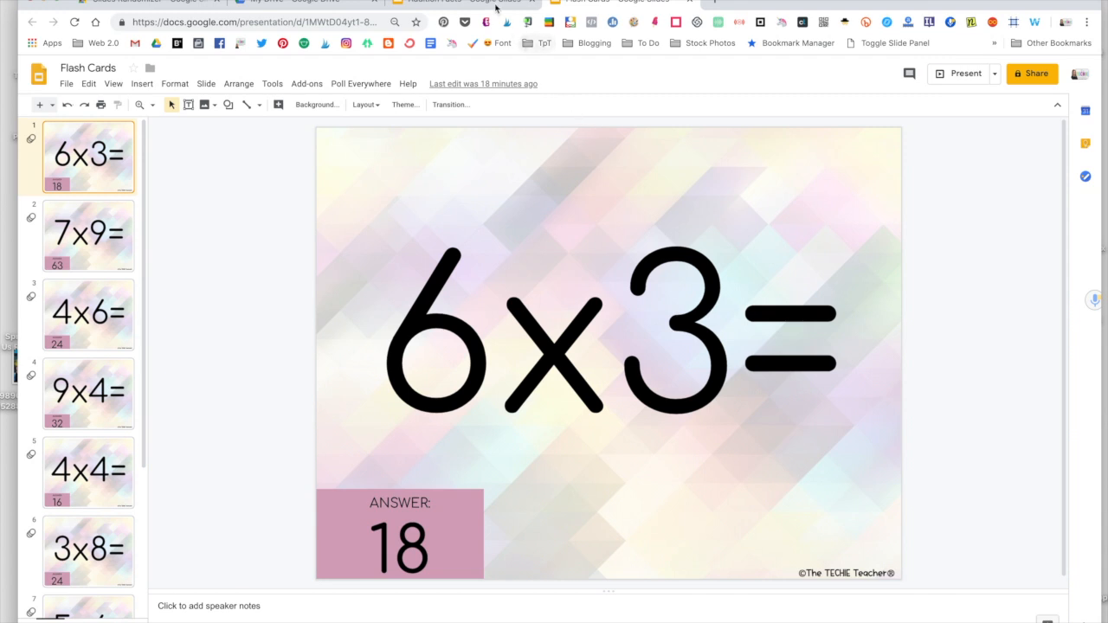
pyautogui.click(459, 2)
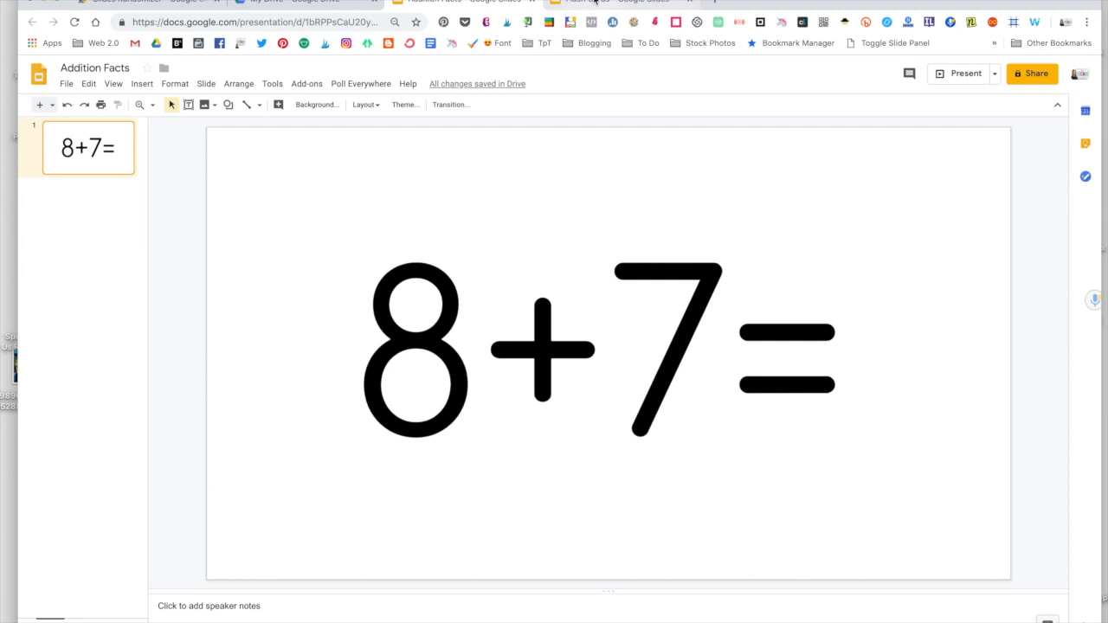
pyautogui.moveTo(593, 2)
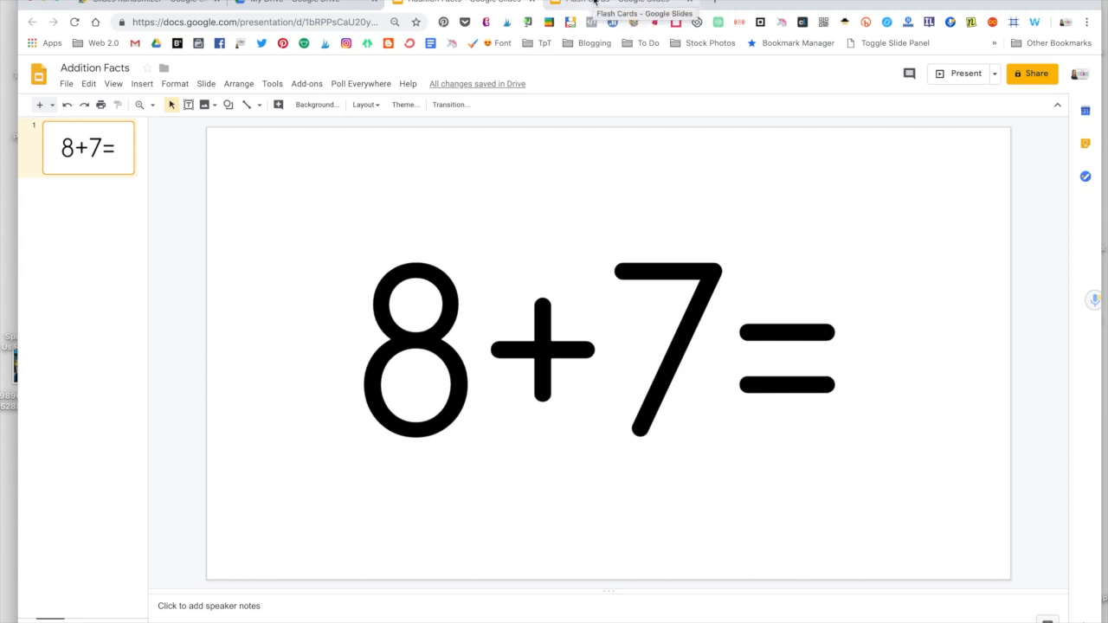
pyautogui.click(644, 12)
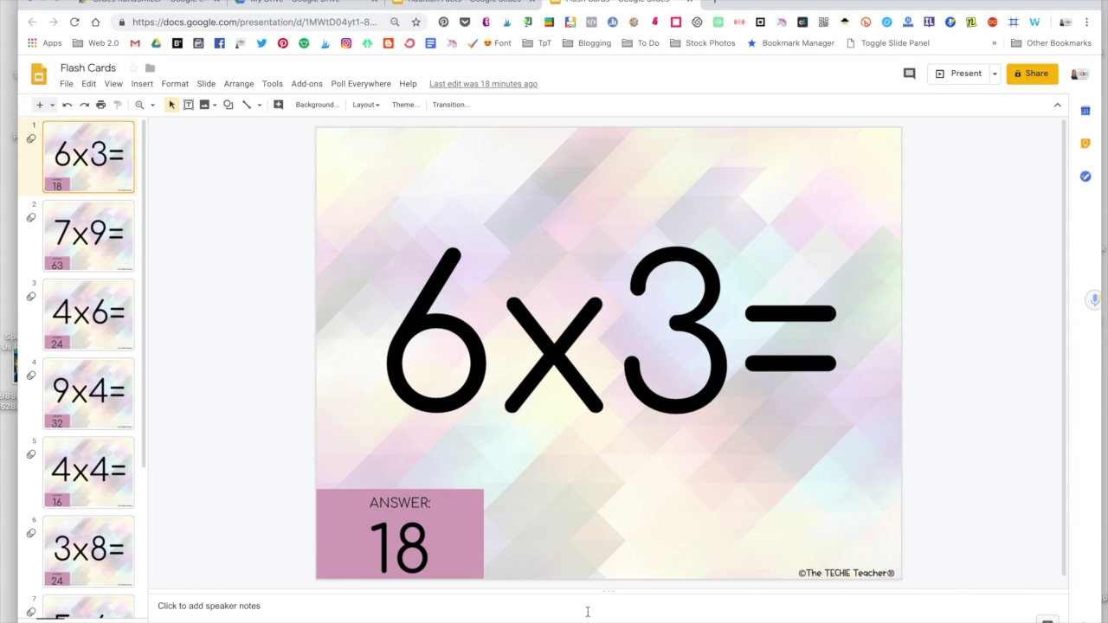
pyautogui.moveTo(811, 214)
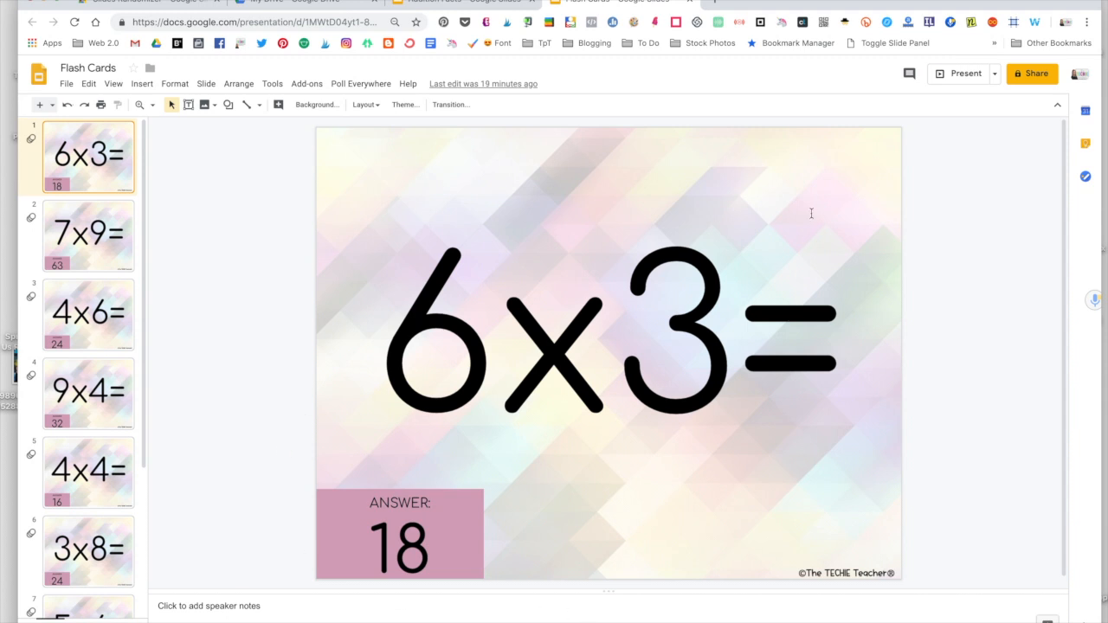
pyautogui.moveTo(825, 214)
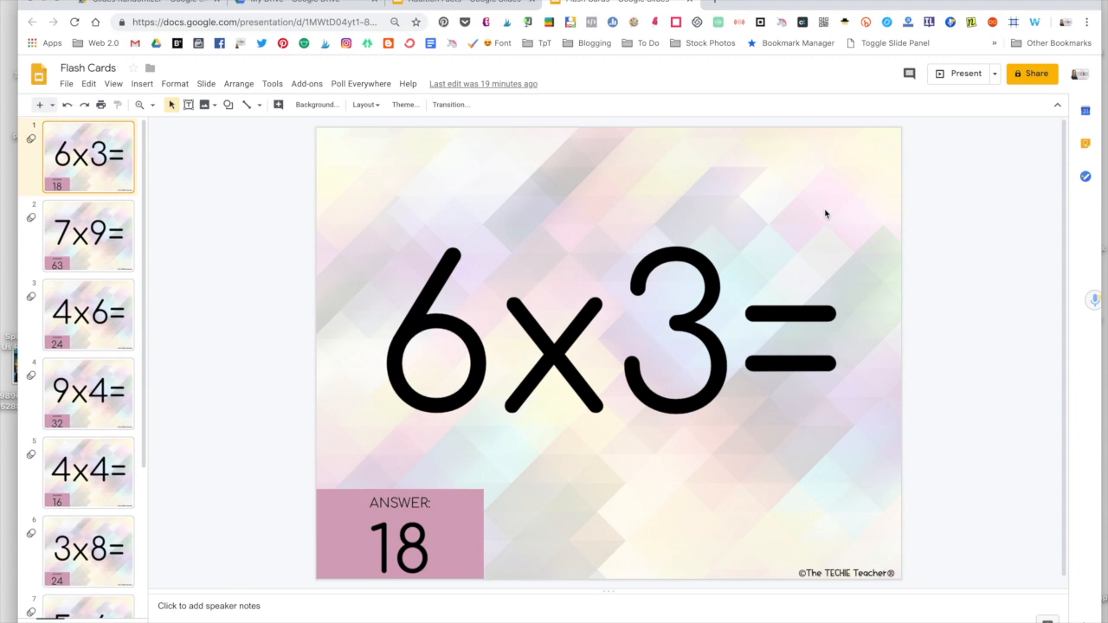
pyautogui.moveTo(953, 87)
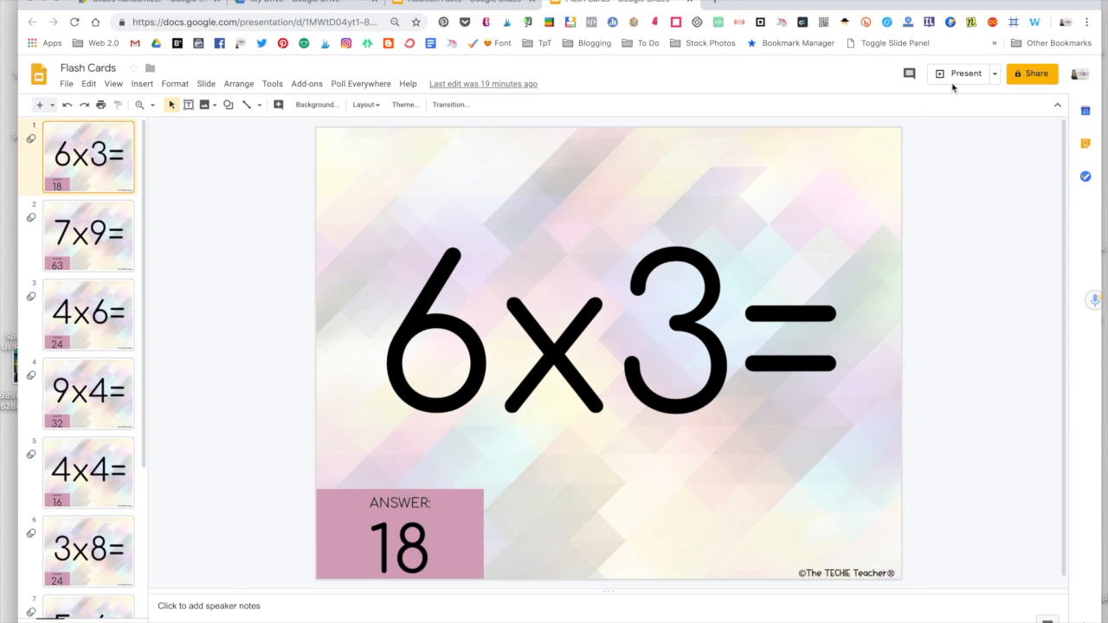
# Step: Switch back to the Addition Facts deck showing its 8+7= slide
pyautogui.click(964, 73)
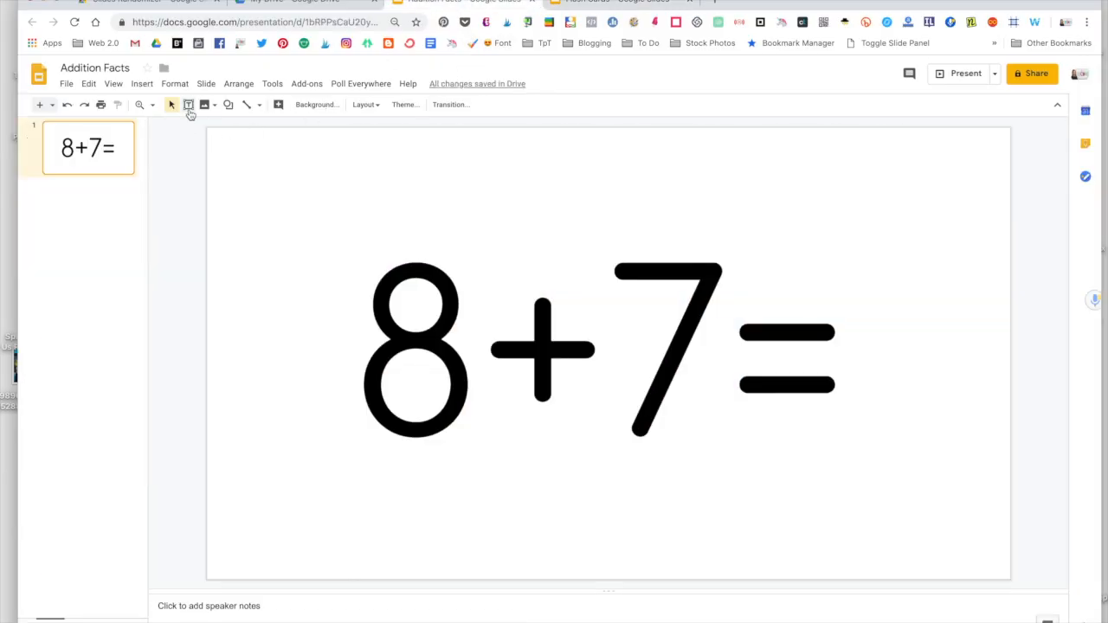
# Step: Draw a magenta-filled box in the card's bottom-right corner
pyautogui.click(228, 105)
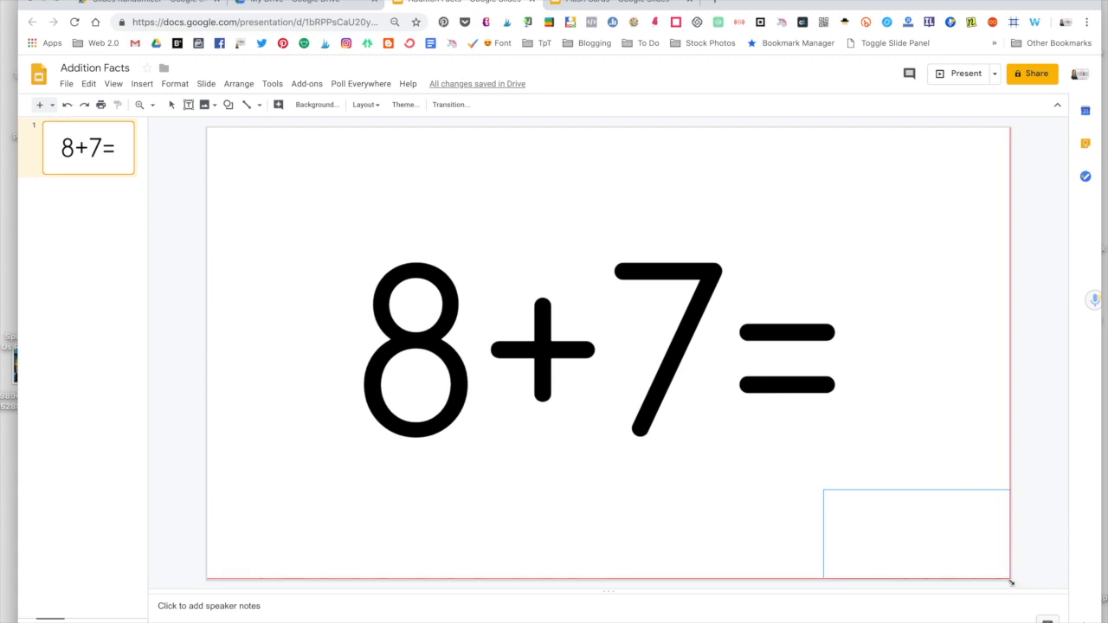
pyautogui.click(279, 105)
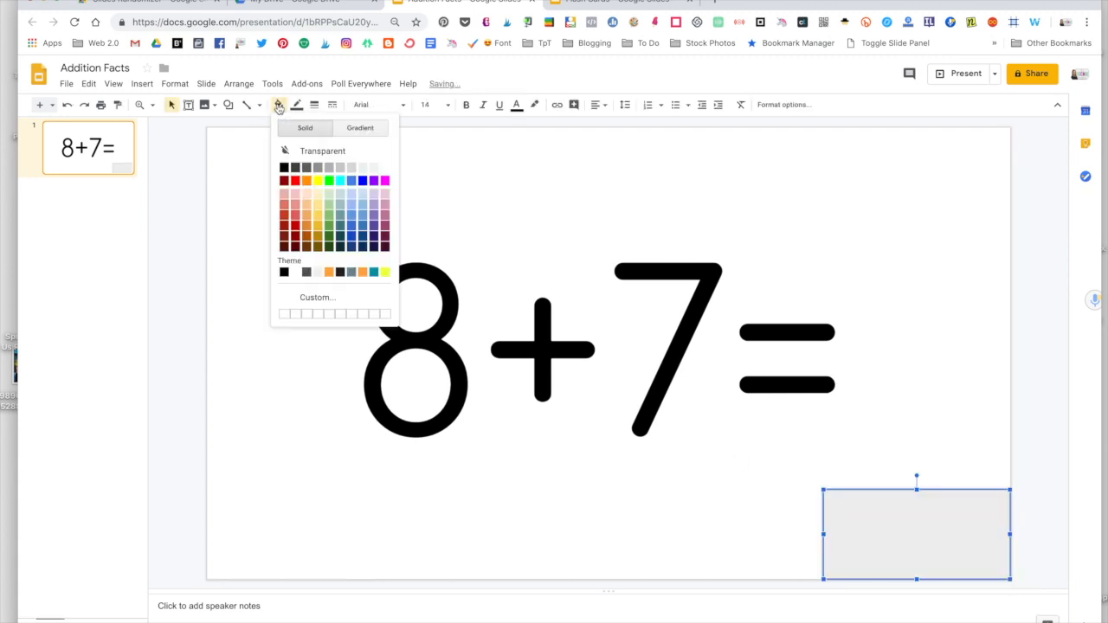
pyautogui.click(384, 180)
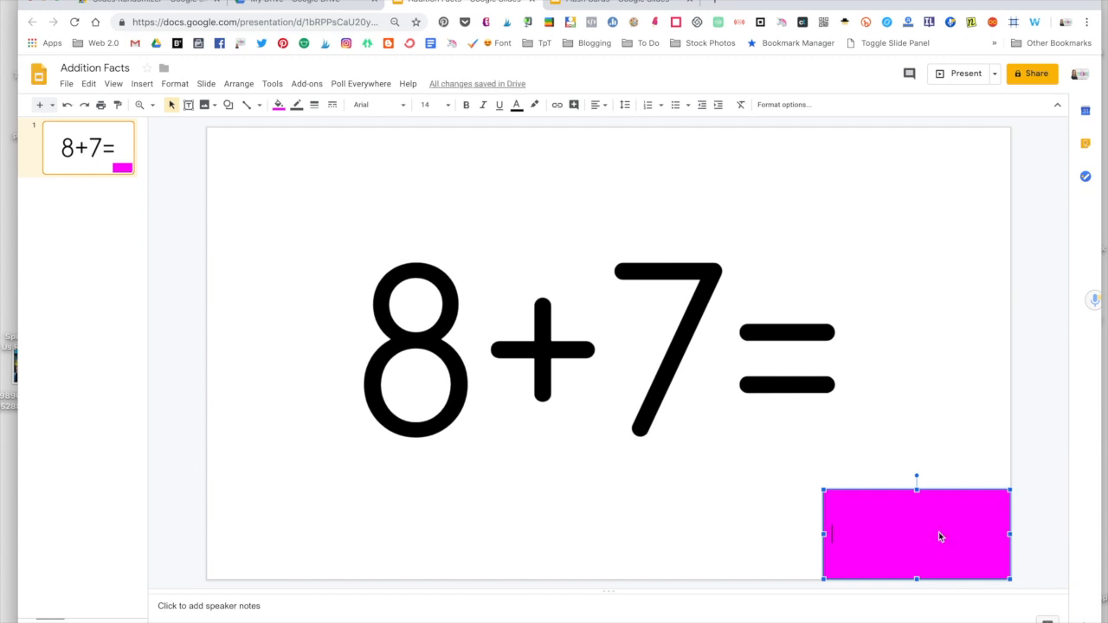
# Step: Fill the box with centered 'ANSWER' text above a size-36 '15'
pyautogui.write('ANSWER')
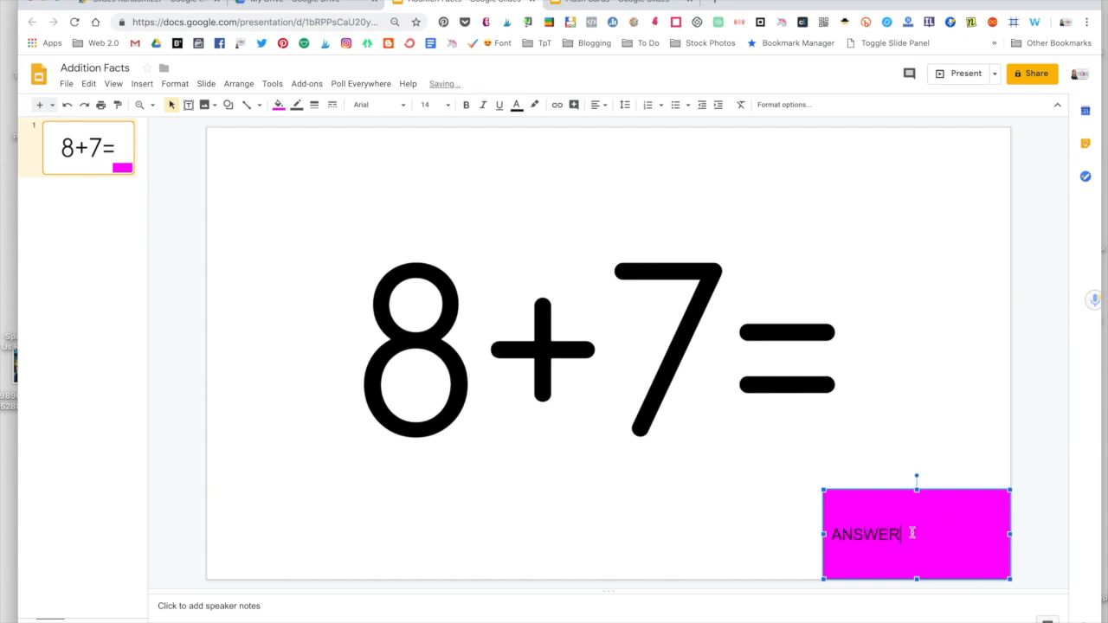
pyautogui.click(596, 105)
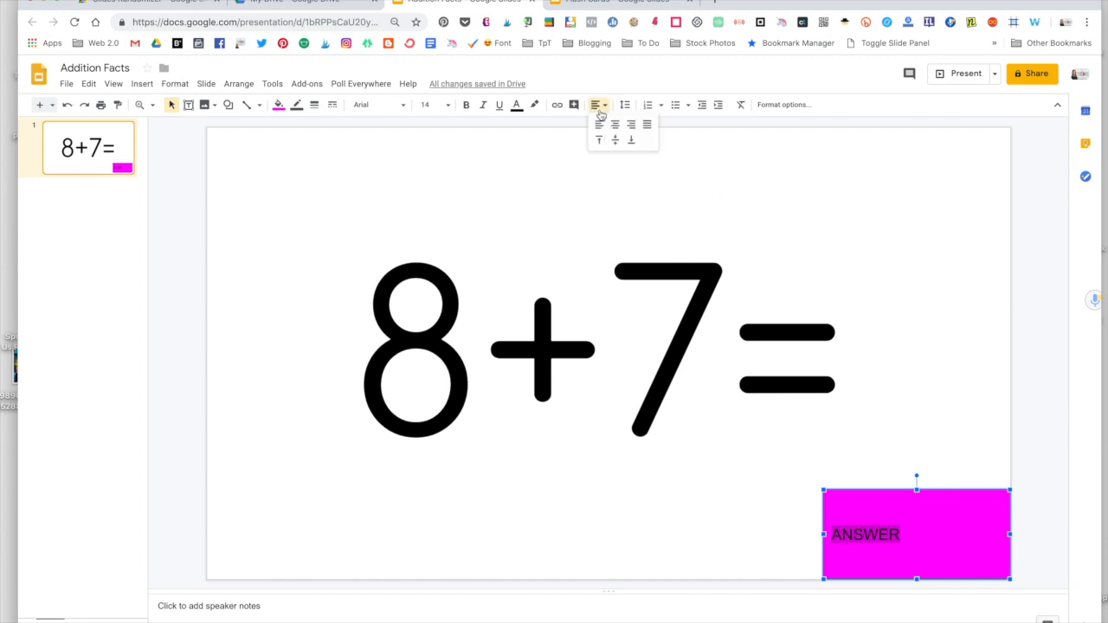
pyautogui.click(615, 124)
pyautogui.write('15')
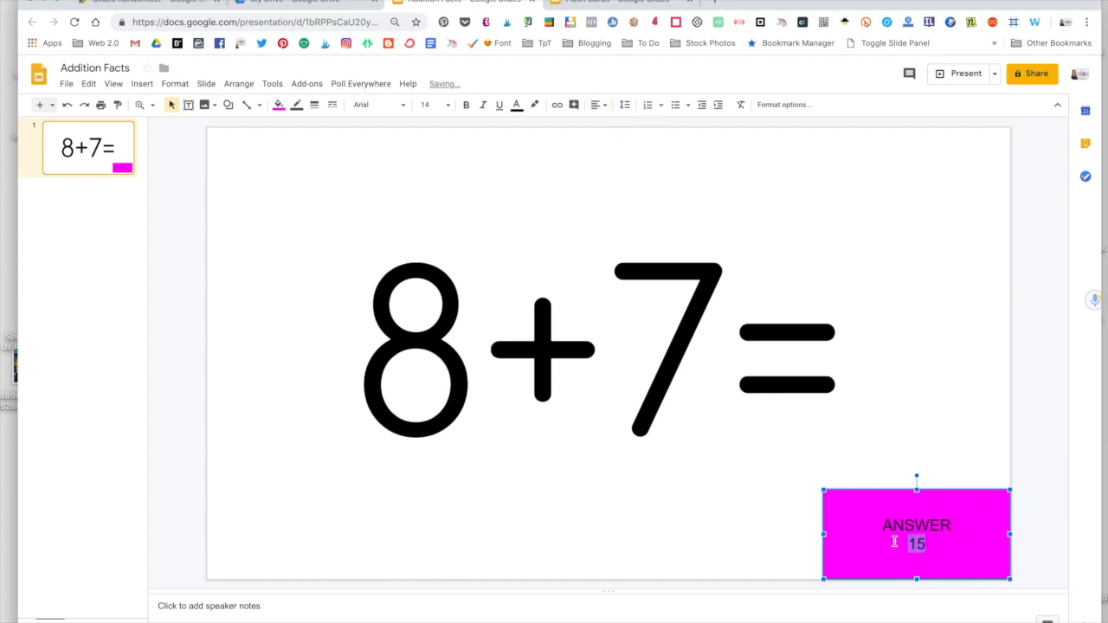
pyautogui.click(445, 105)
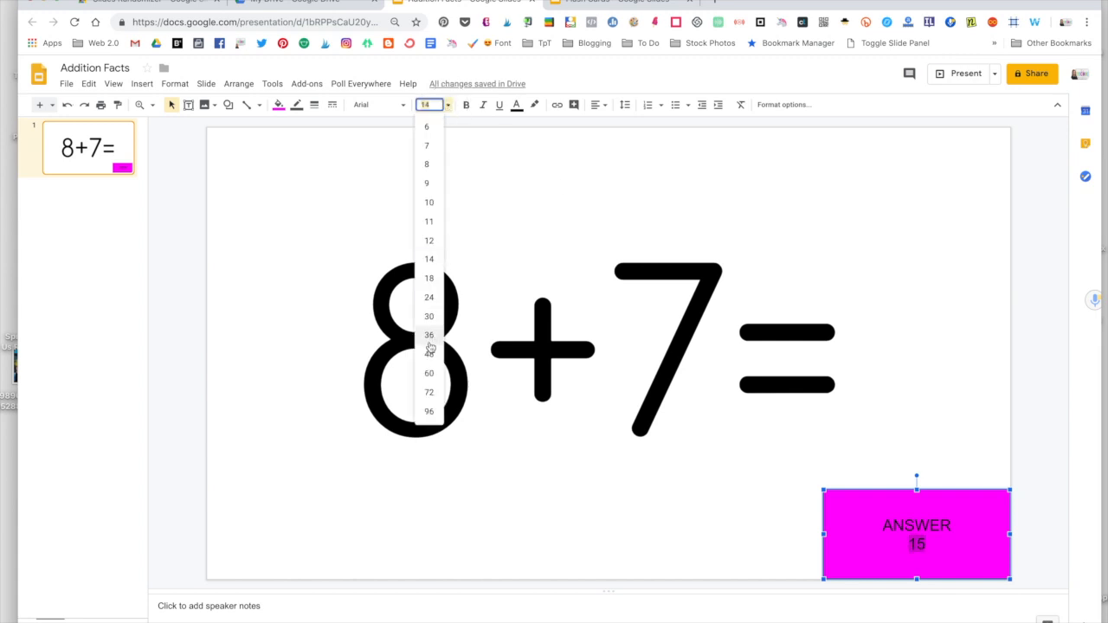
pyautogui.click(429, 335)
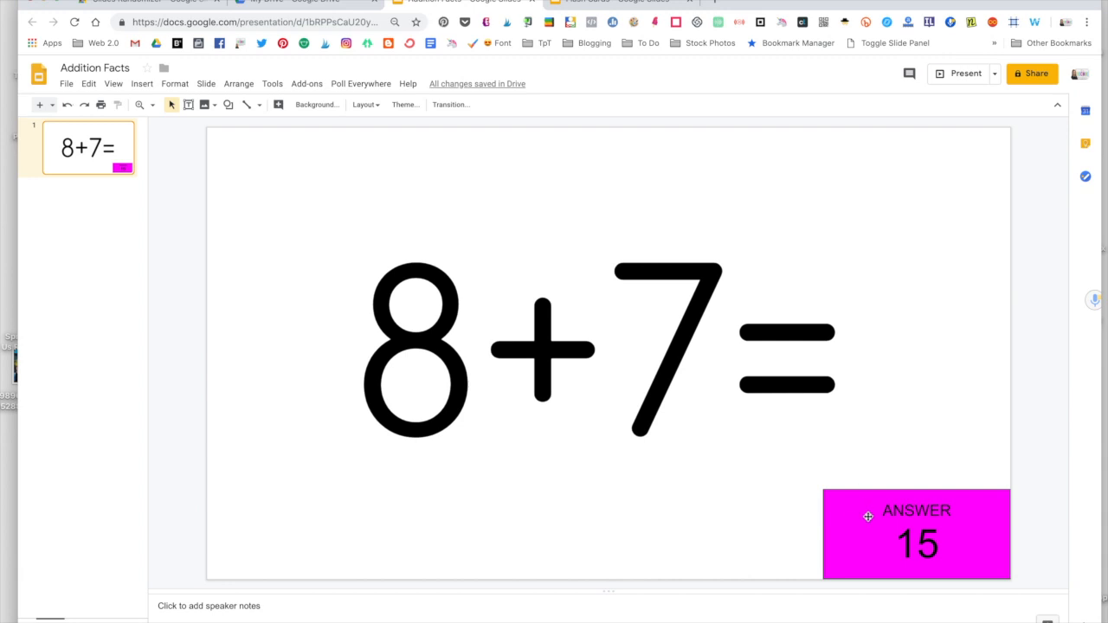
# Step: Add a Fly in from top animation, triggered on click, to the 8+7= card's magenta answer box
pyautogui.click(916, 535)
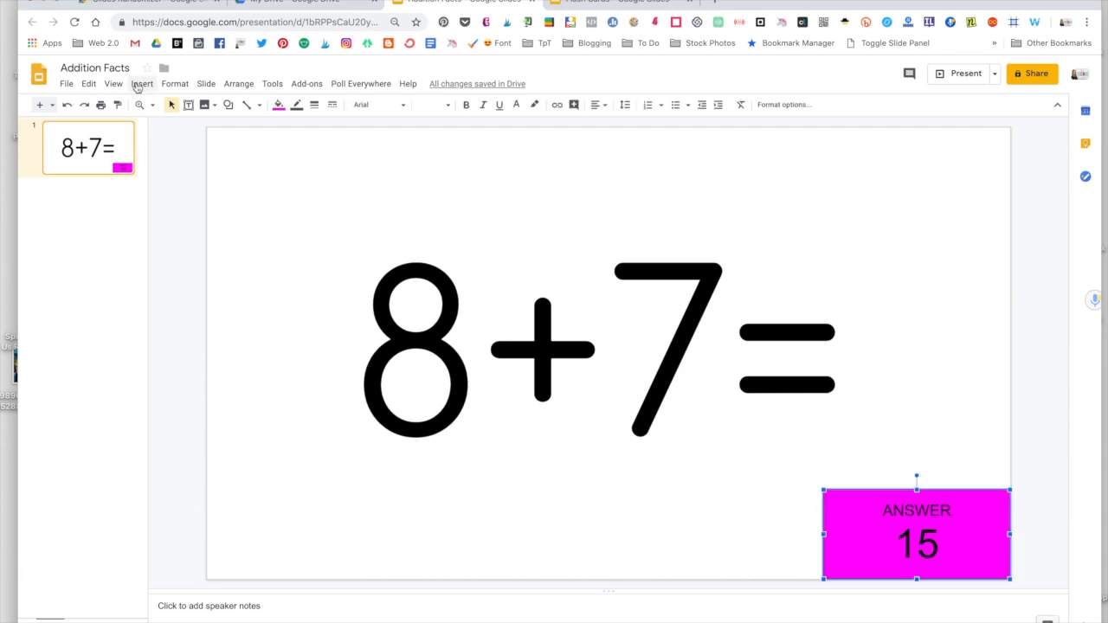
pyautogui.click(141, 83)
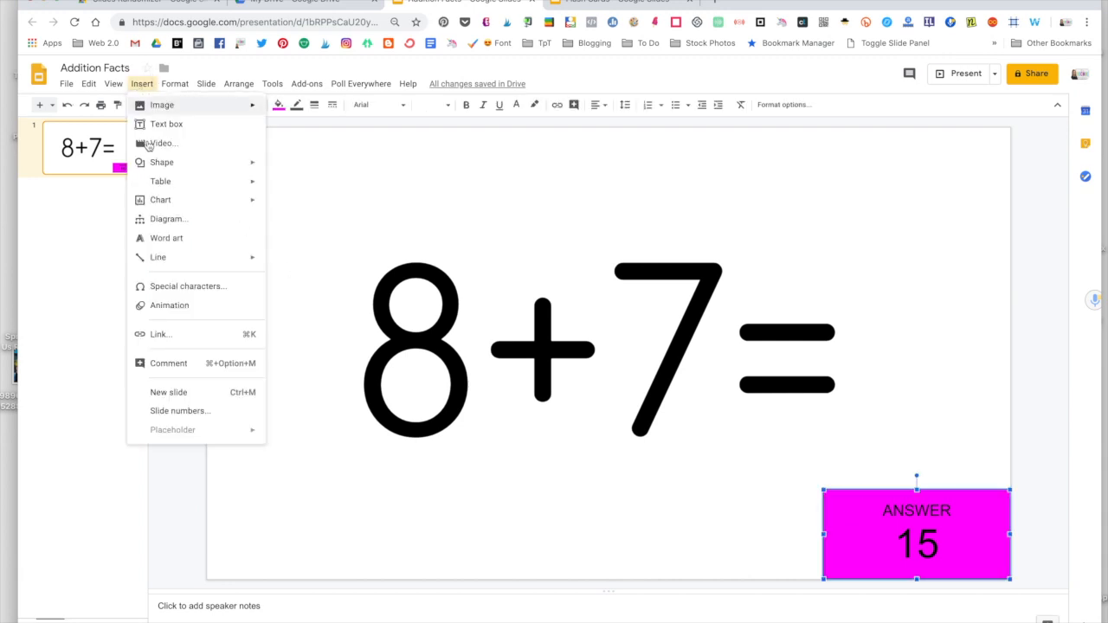
pyautogui.click(170, 305)
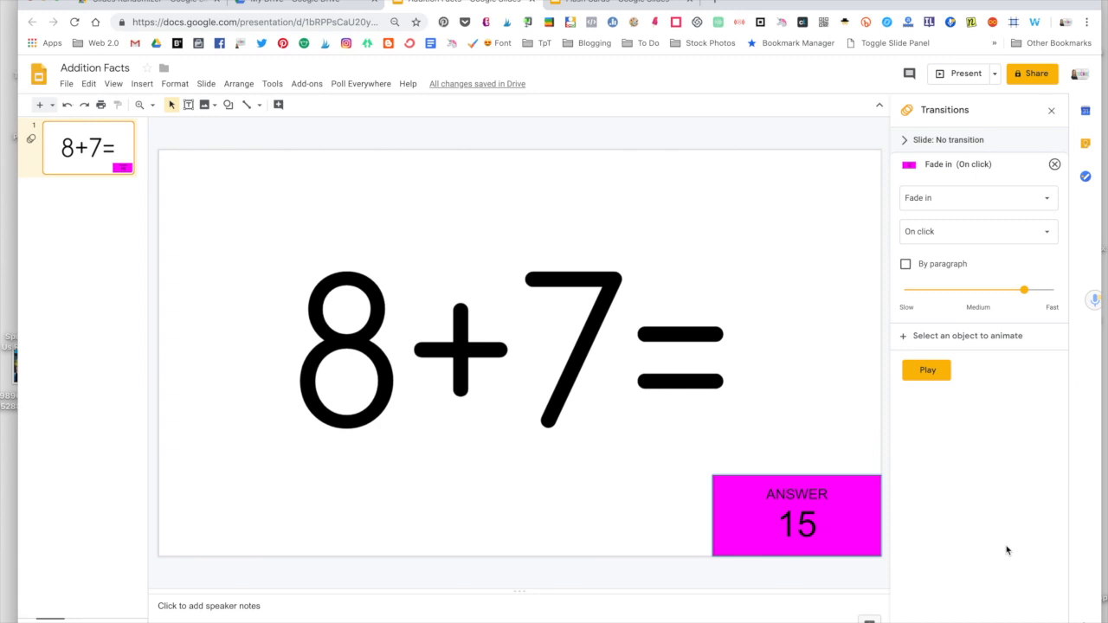
pyautogui.moveTo(975, 215)
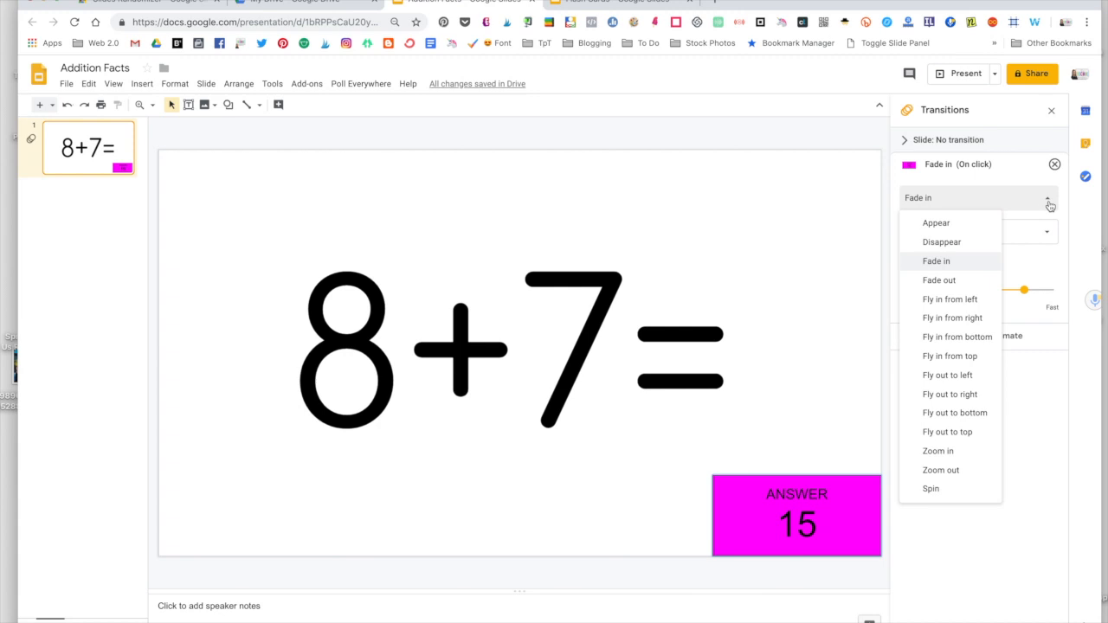
pyautogui.moveTo(1028, 214)
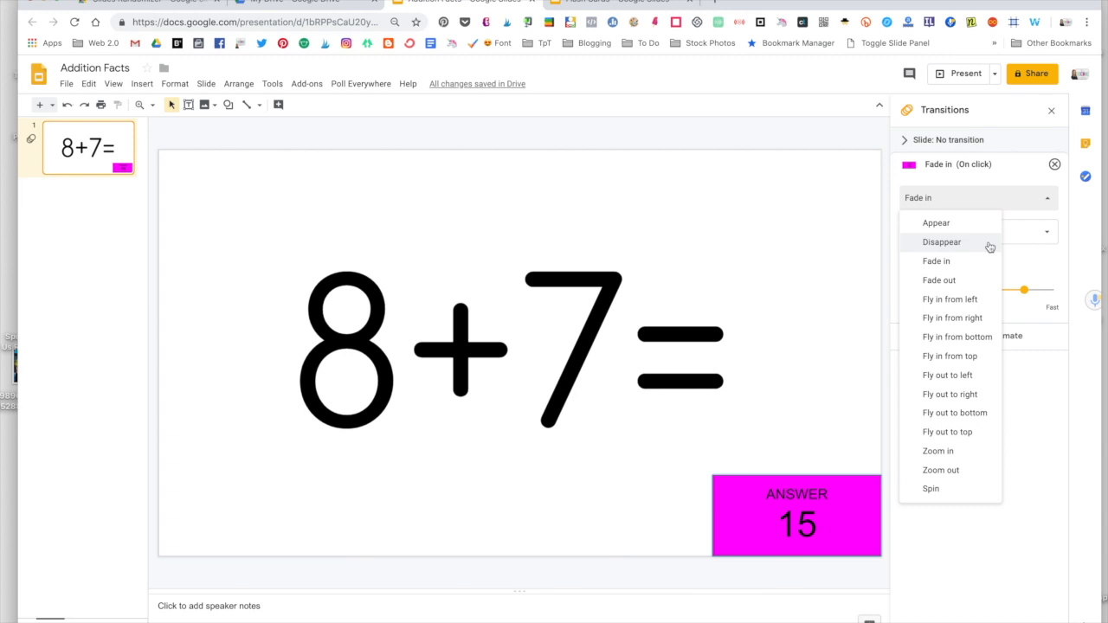
pyautogui.moveTo(985, 262)
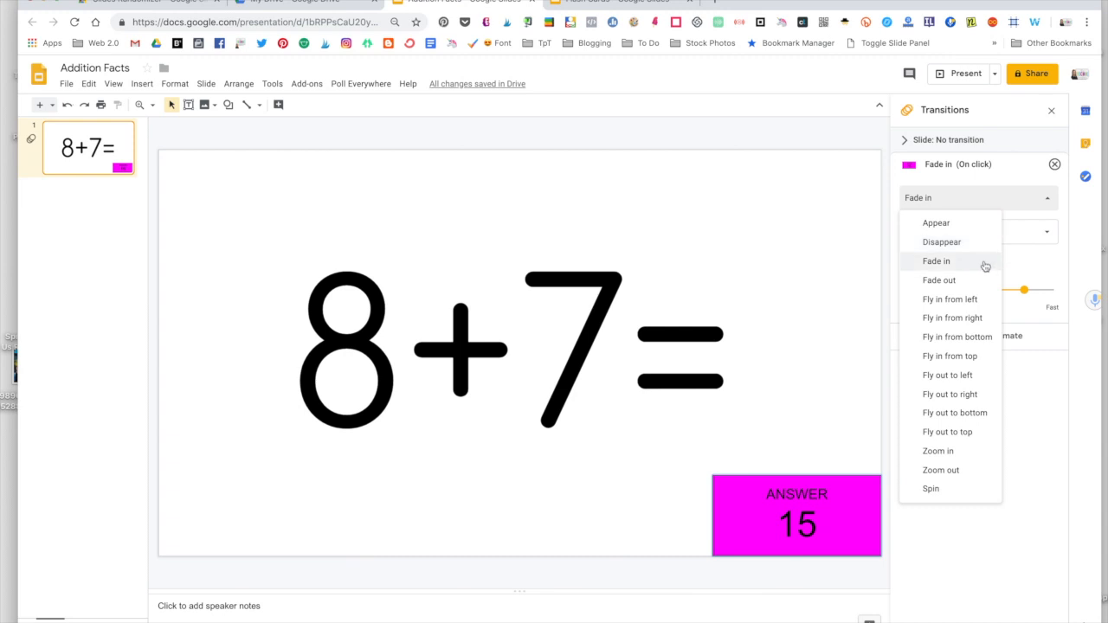
pyautogui.moveTo(984, 280)
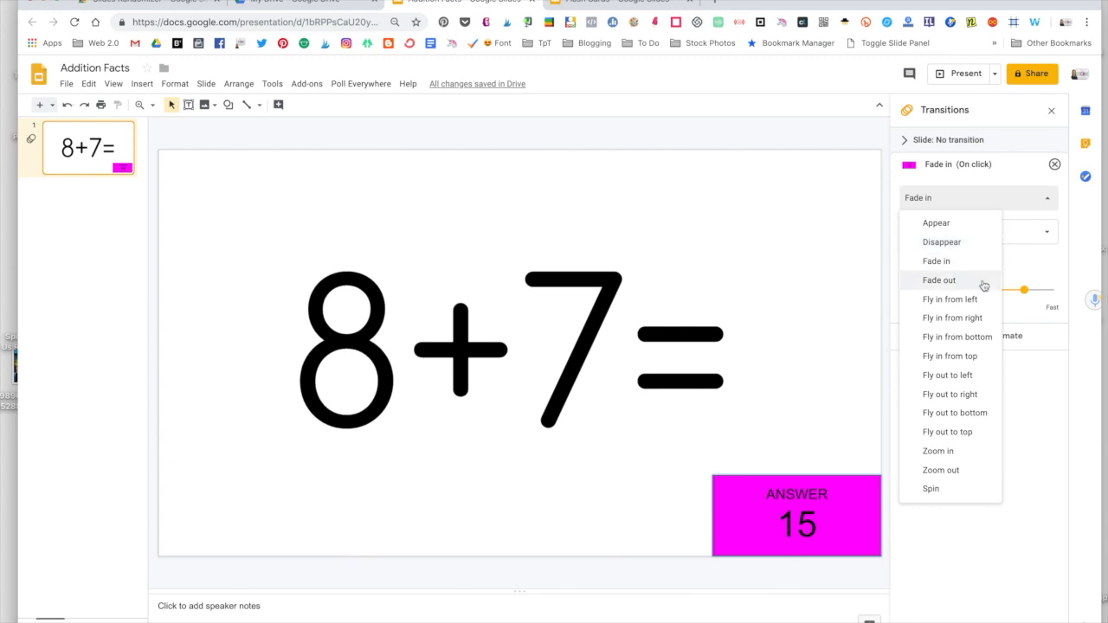
pyautogui.moveTo(950, 298)
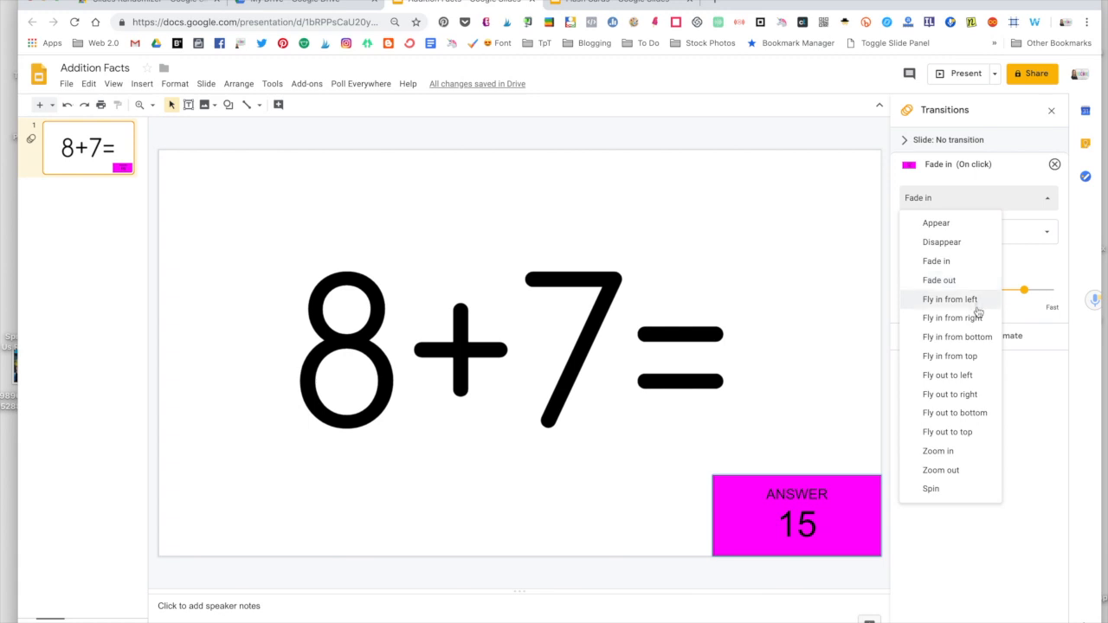
pyautogui.click(950, 356)
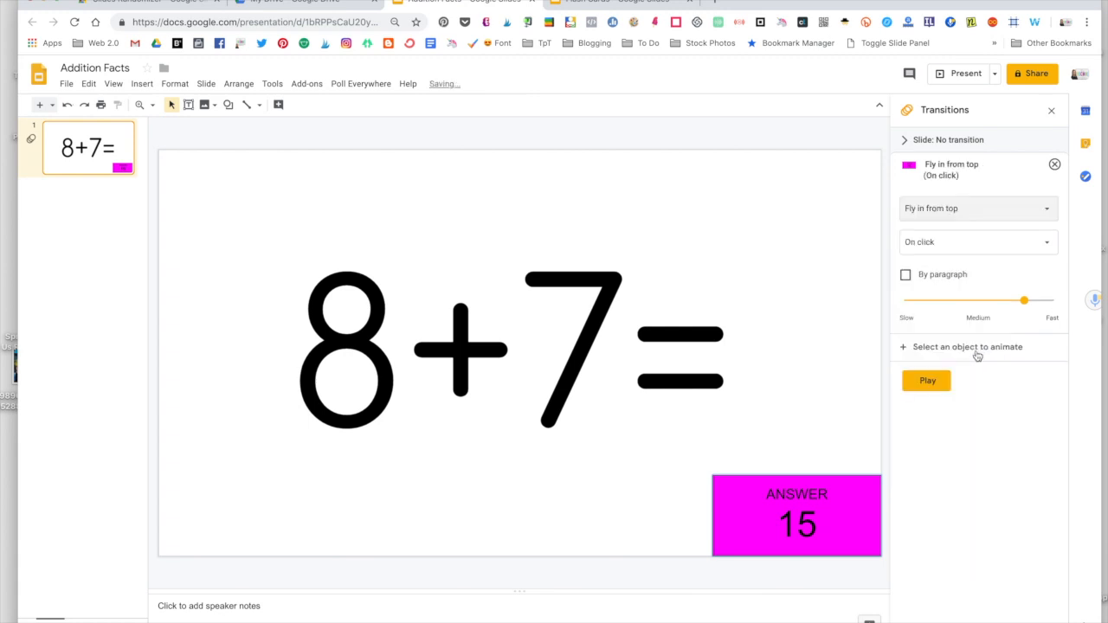
pyautogui.moveTo(838, 153)
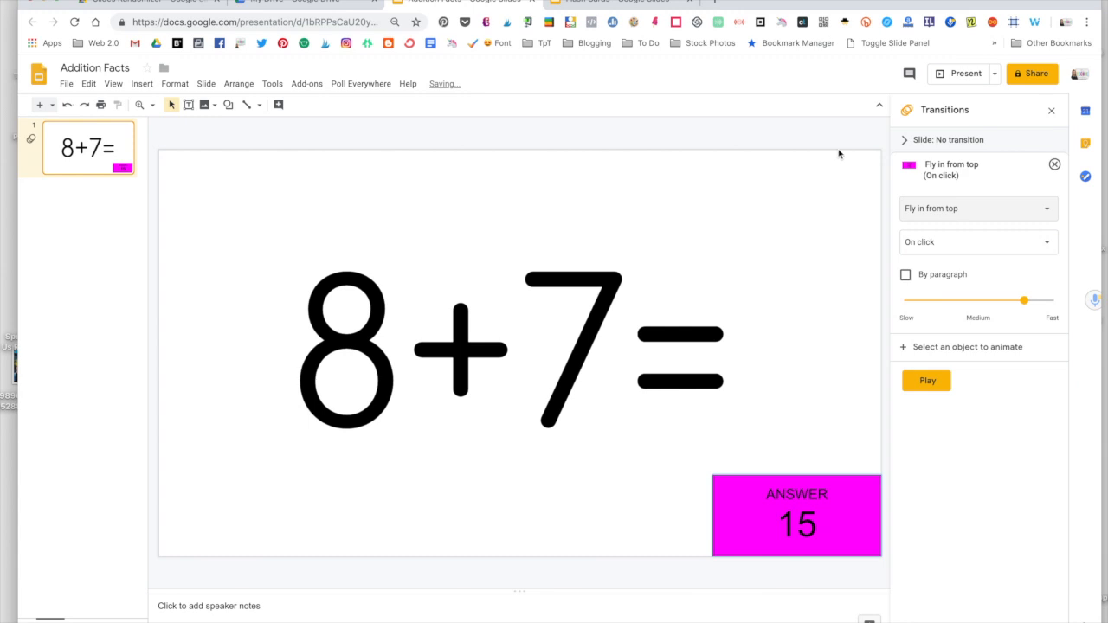
pyautogui.moveTo(833, 132)
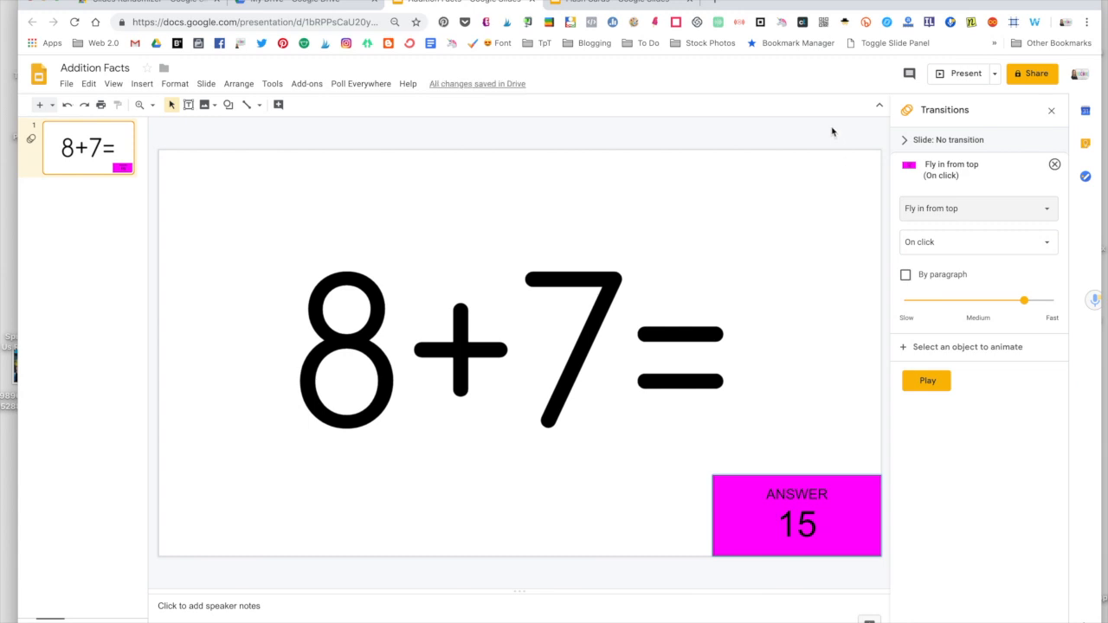
pyautogui.click(964, 73)
pyautogui.write('5+4=')
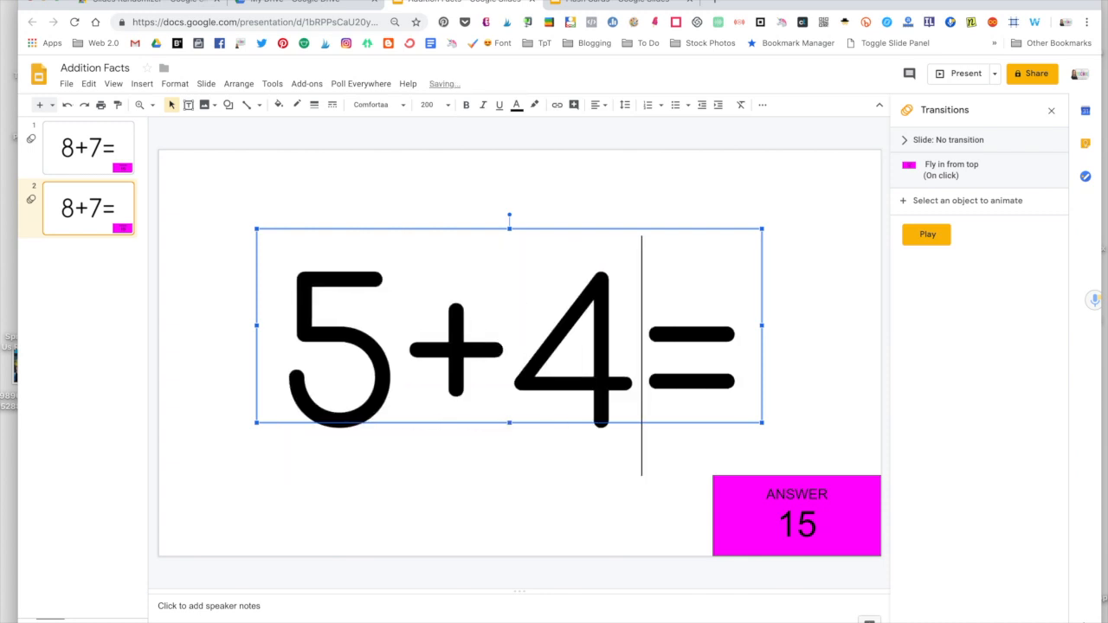
# Step: Start editing the 15 in slide 2's magenta answer box
pyautogui.click(795, 515)
pyautogui.write('9')
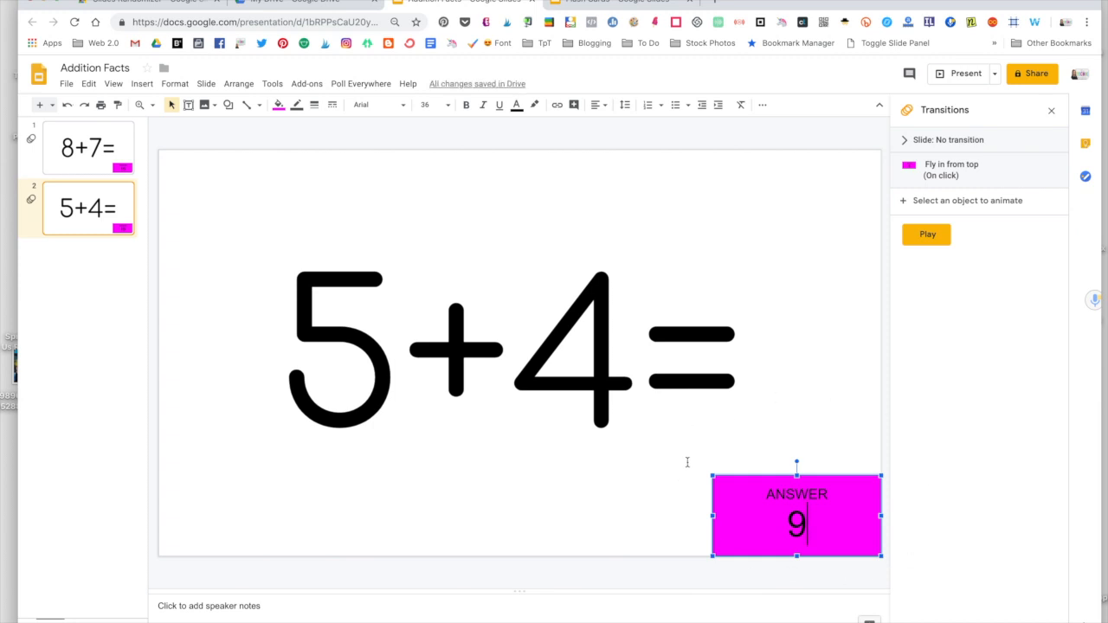
pyautogui.moveTo(168, 199)
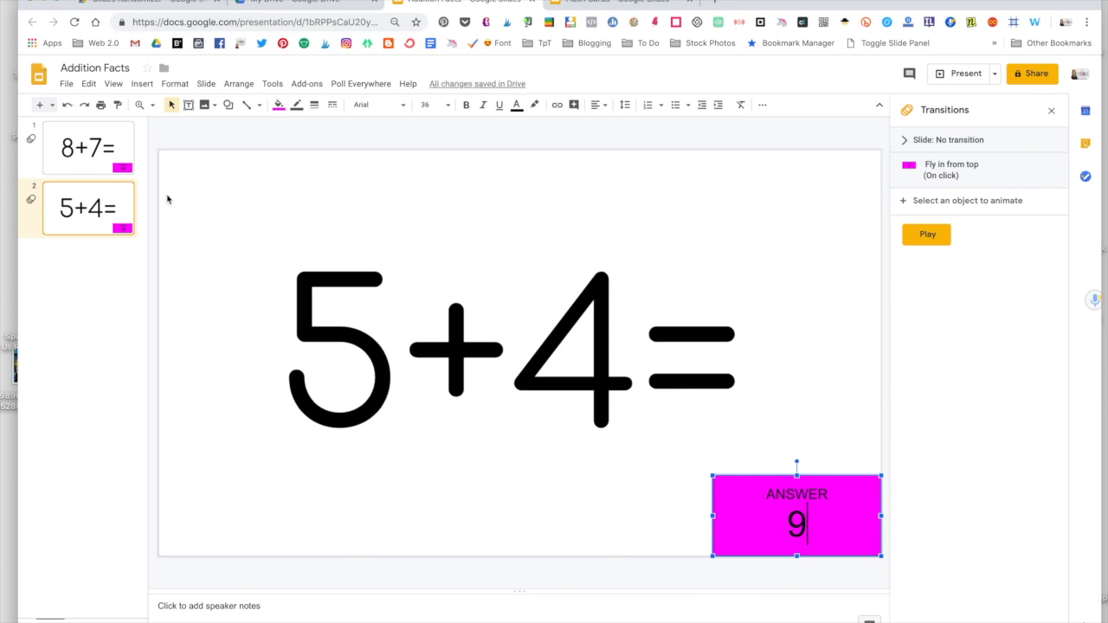